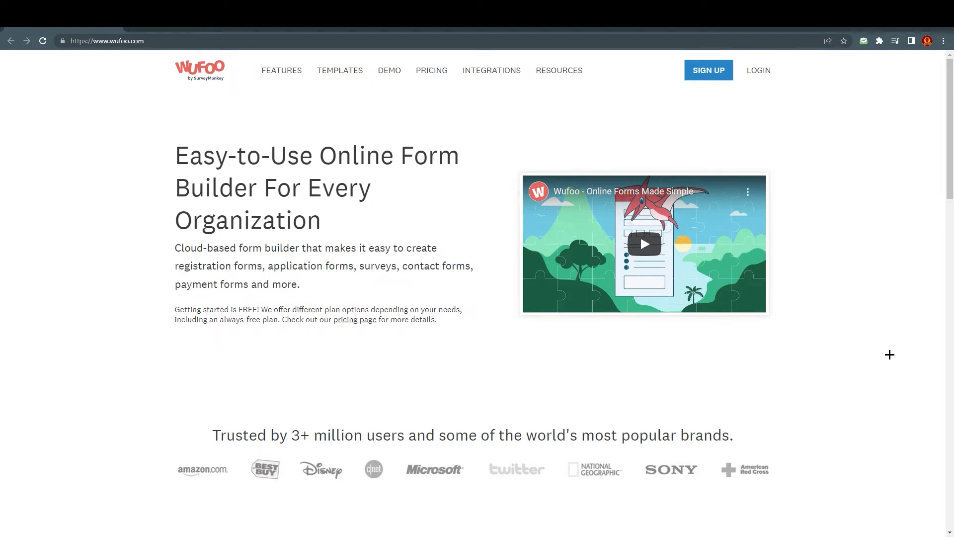
{"action": "mouse_move", "coordinate": [262, 496]}
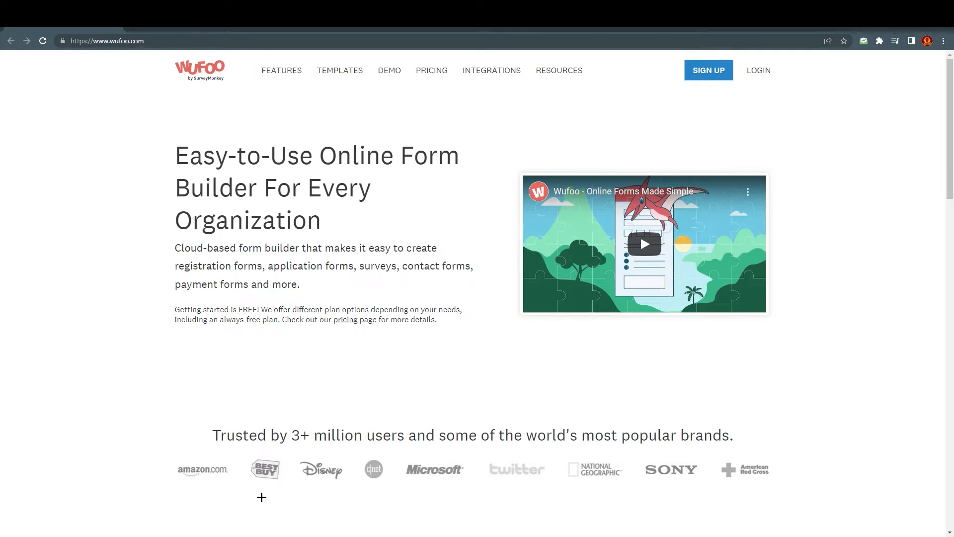
{"action": "mouse_move", "coordinate": [301, 489]}
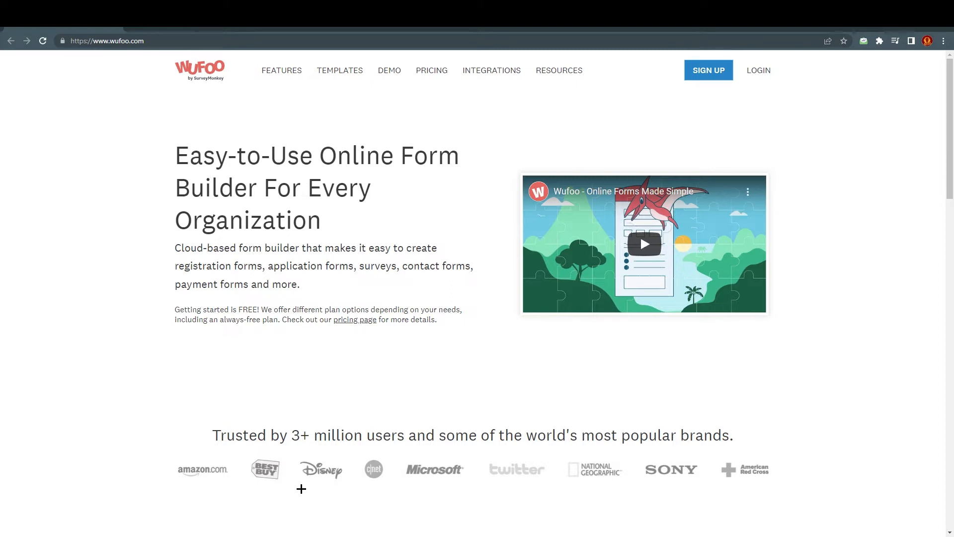
{"action": "mouse_move", "coordinate": [335, 423]}
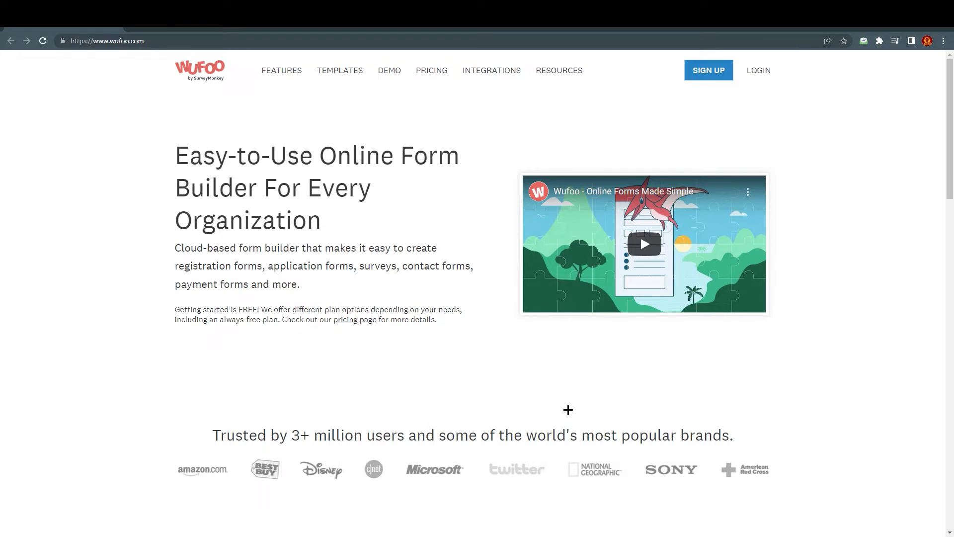
Step: Cancel the feedback survey popup on the Forms dashboard
{"action": "scroll", "scroll_direction": "down", "scroll_amount": 3}
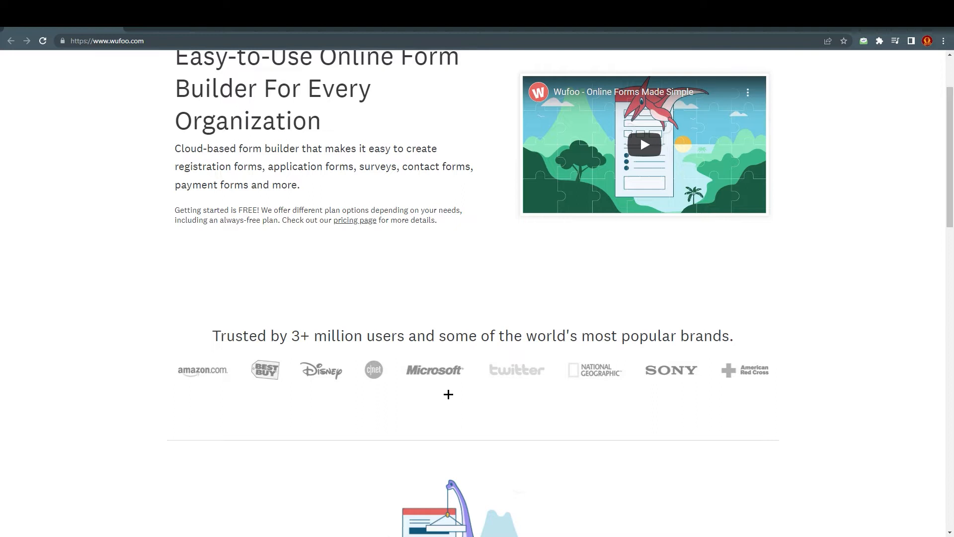
{"action": "mouse_move", "coordinate": [526, 397]}
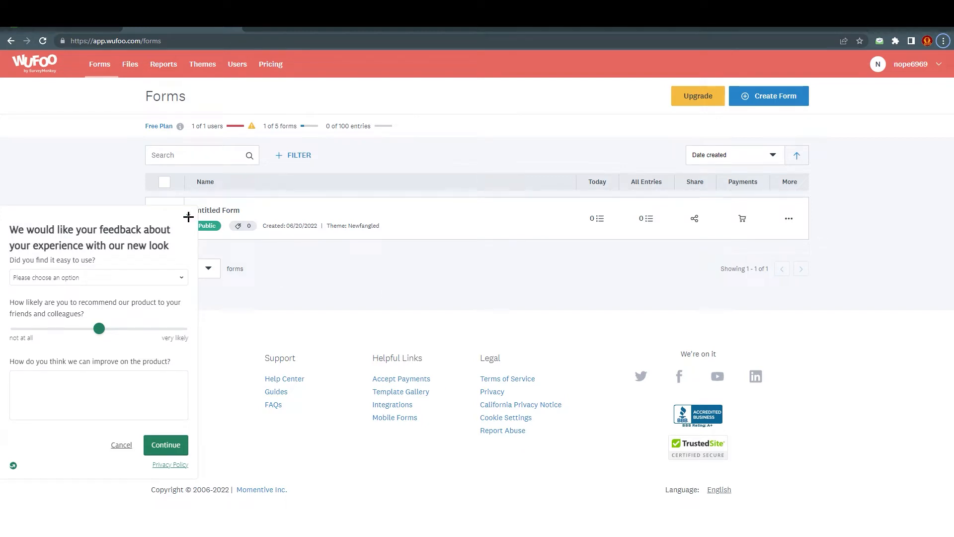
{"action": "left_click", "coordinate": [121, 445]}
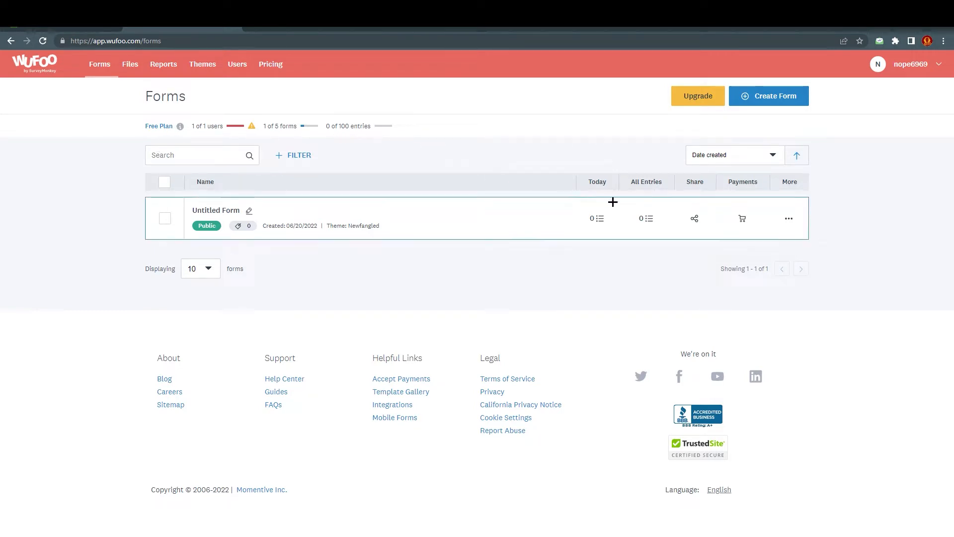
{"action": "mouse_move", "coordinate": [407, 232]}
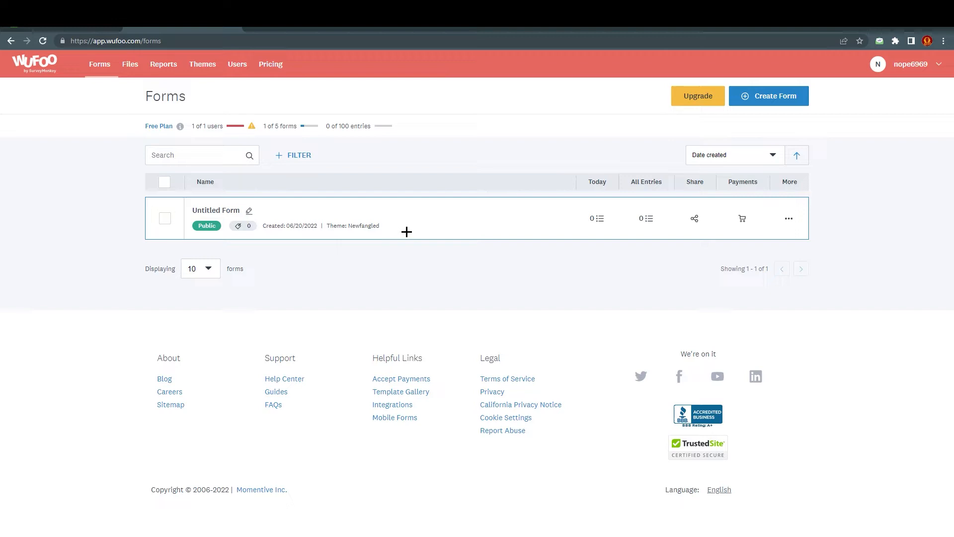
{"action": "mouse_move", "coordinate": [376, 225]}
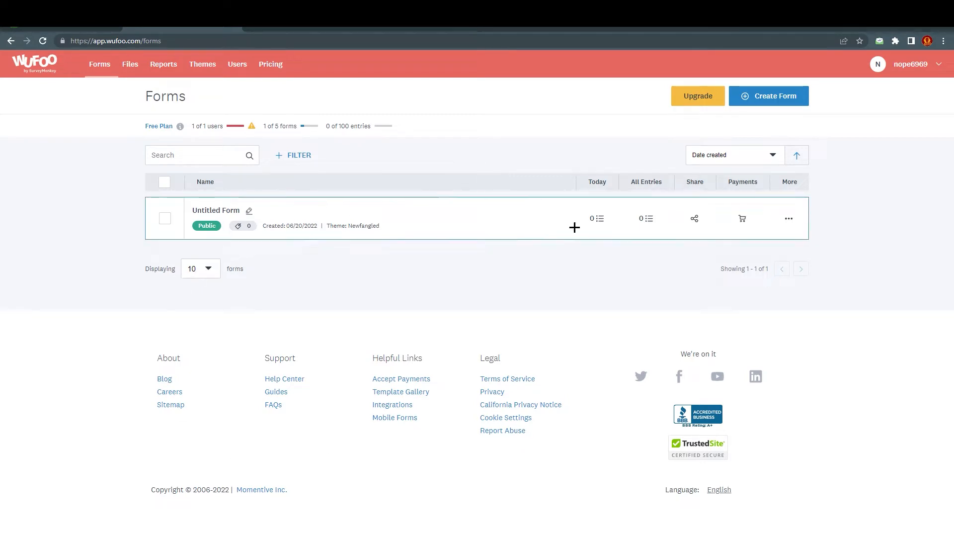
{"action": "mouse_move", "coordinate": [560, 243]}
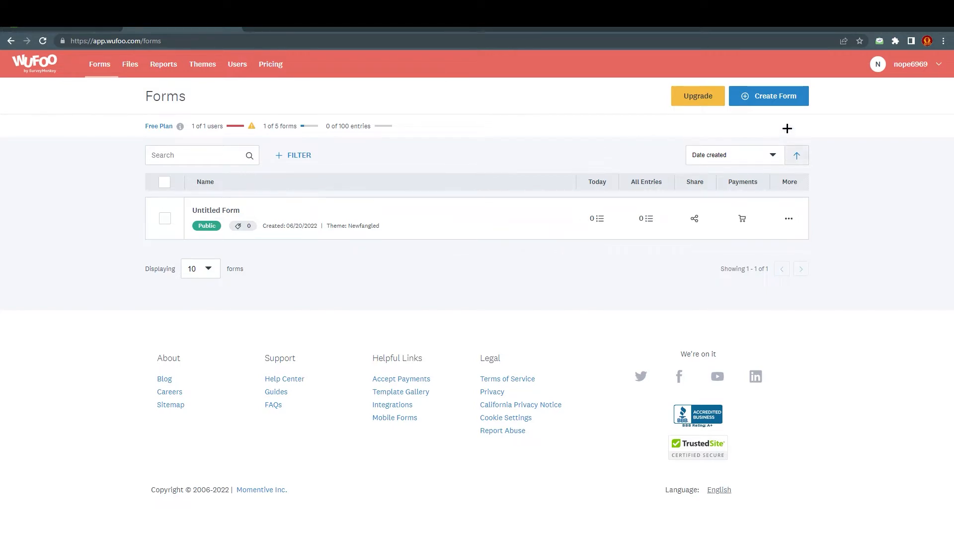
Step: Start a new form with Create Form to get the blank-or-template choice
{"action": "left_click", "coordinate": [768, 95]}
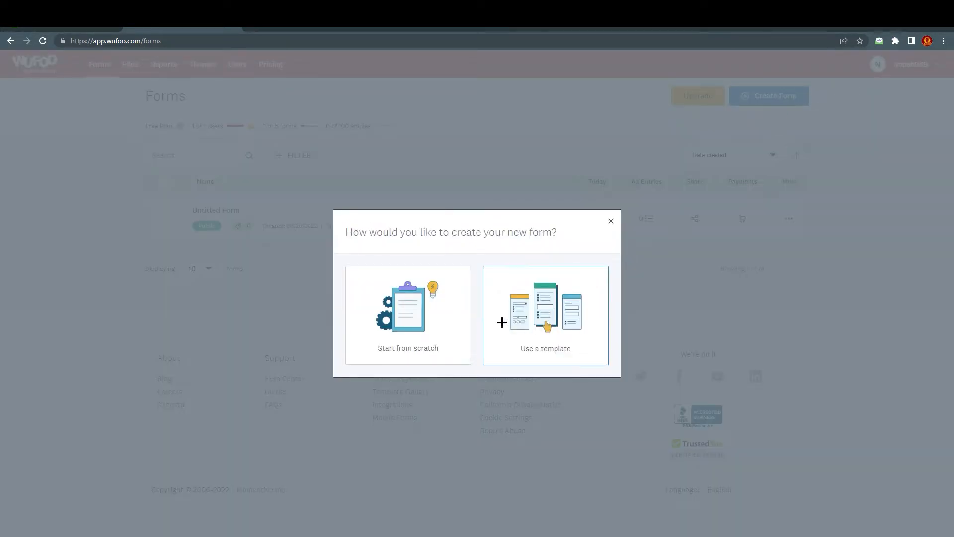
{"action": "mouse_move", "coordinate": [571, 344]}
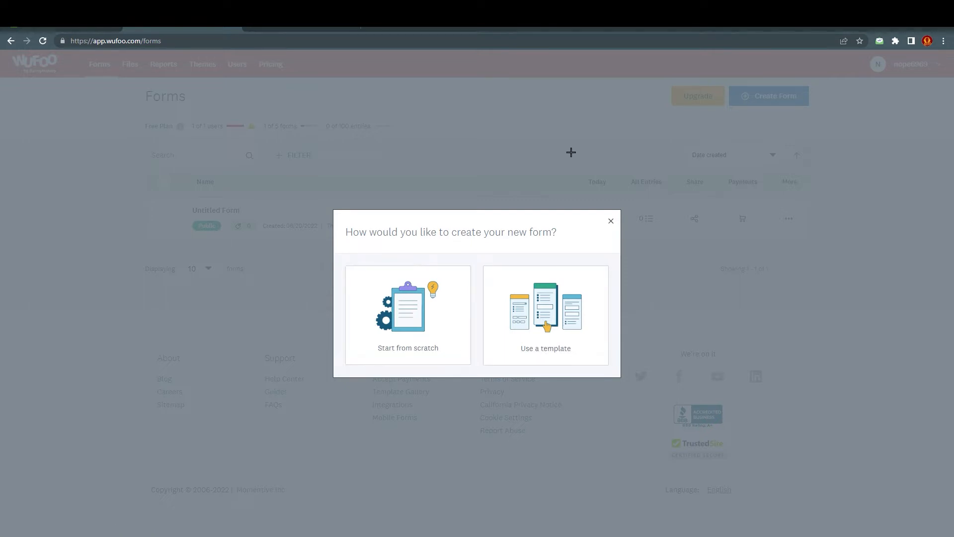
{"action": "mouse_move", "coordinate": [318, 65]}
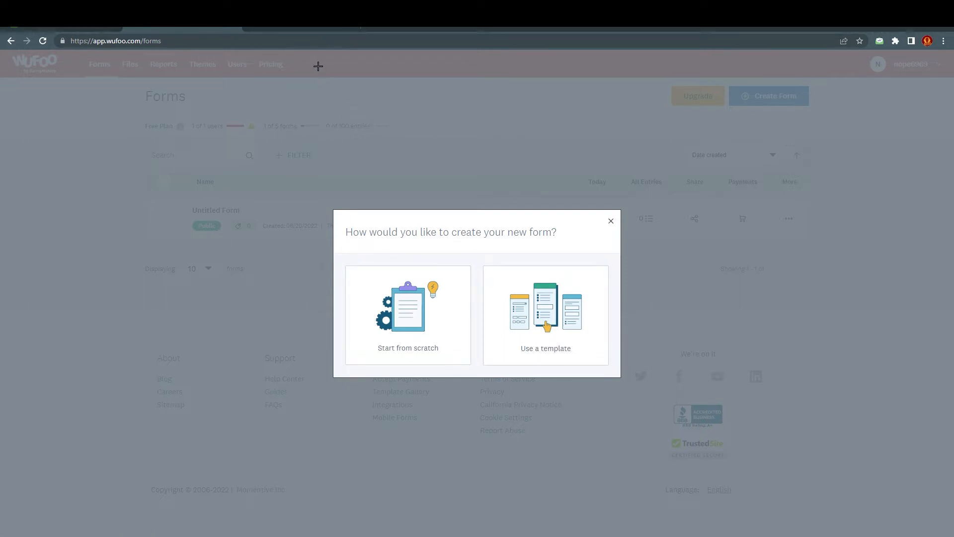
{"action": "mouse_move", "coordinate": [315, 85]}
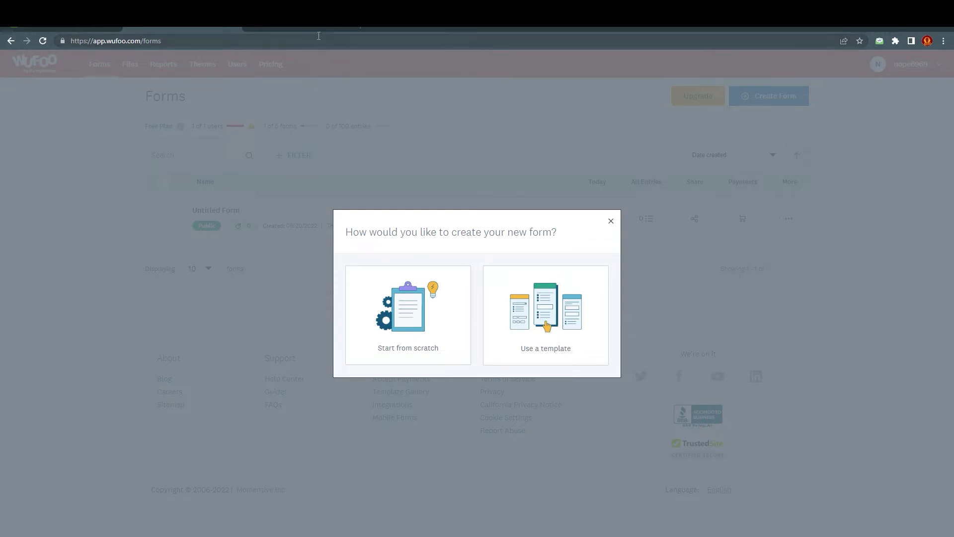
Step: Choose Use a template and browse the template gallery categories
{"action": "left_click", "coordinate": [544, 314]}
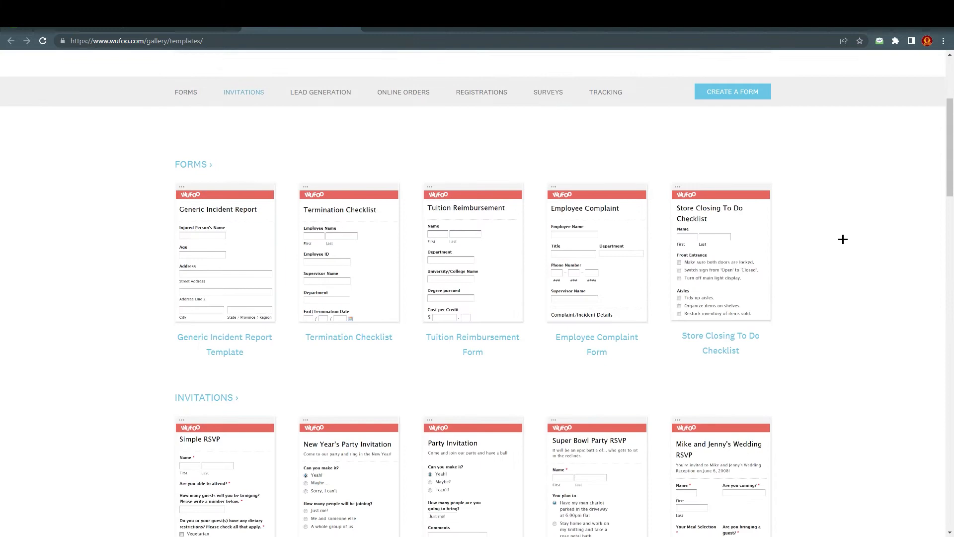
{"action": "scroll", "scroll_direction": "down", "scroll_amount": 3}
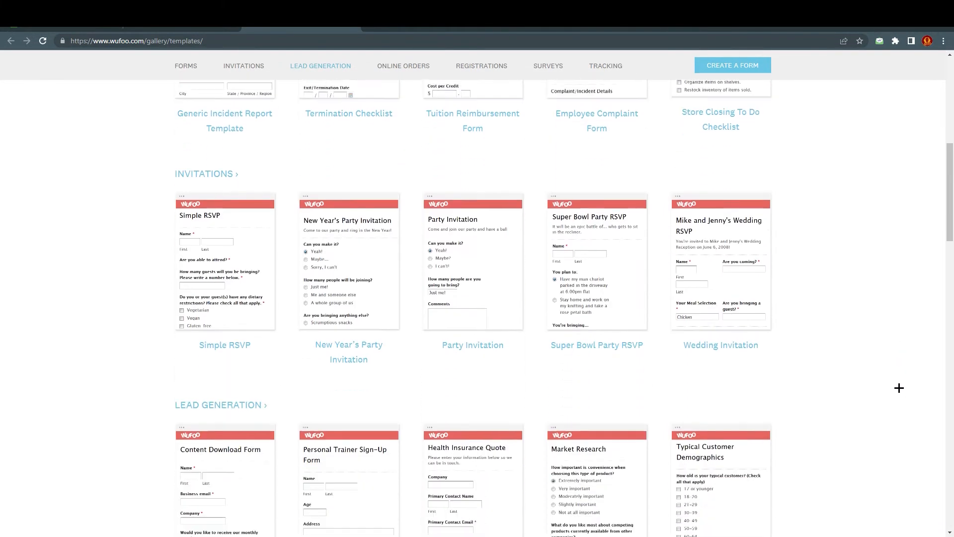
{"action": "scroll", "scroll_direction": "down", "scroll_amount": 3}
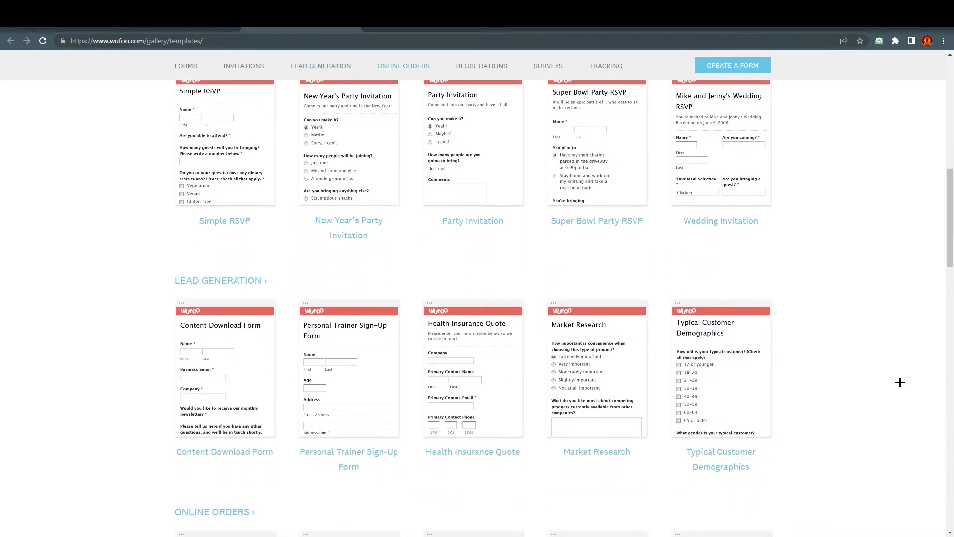
{"action": "scroll", "scroll_direction": "down", "scroll_amount": 3}
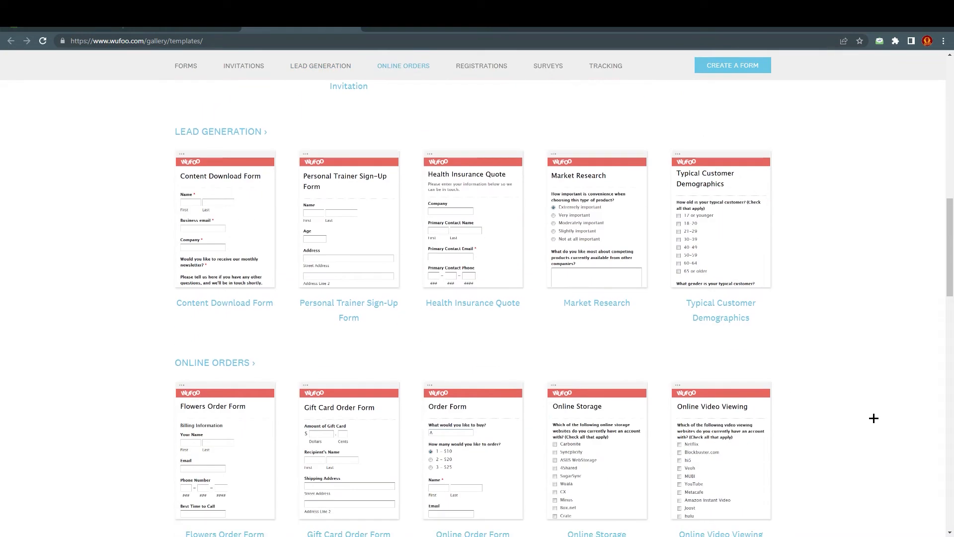
{"action": "scroll", "scroll_direction": "down", "scroll_amount": 3}
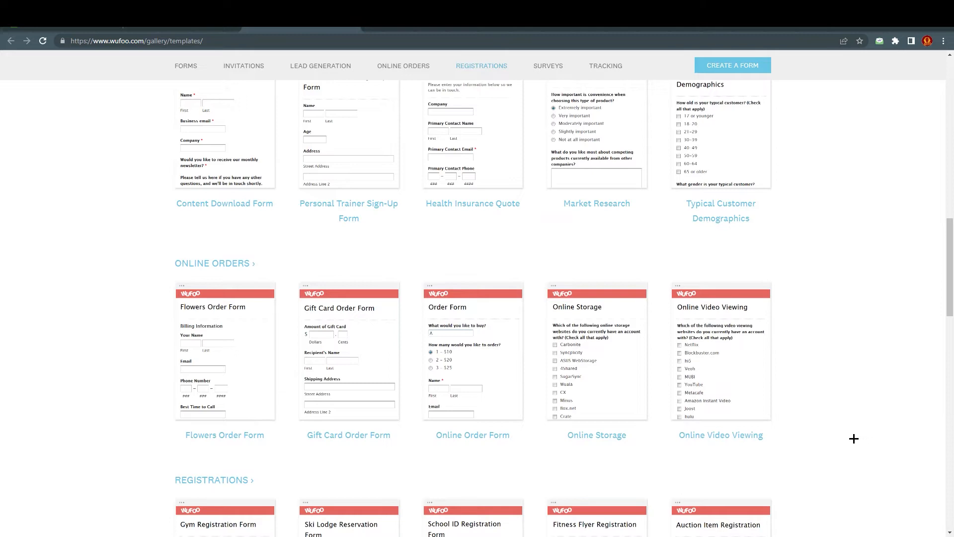
{"action": "scroll", "scroll_direction": "down", "scroll_amount": 3}
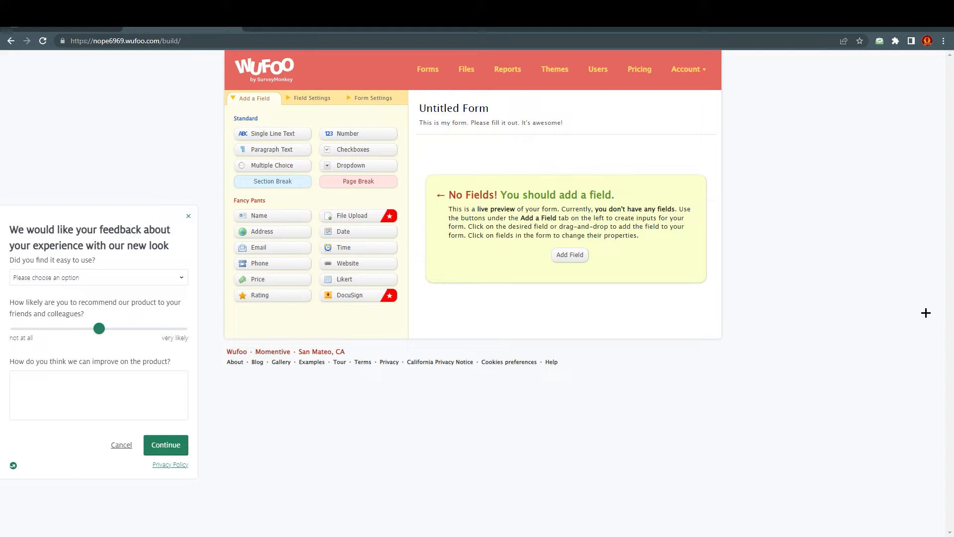
{"action": "mouse_move", "coordinate": [516, 349]}
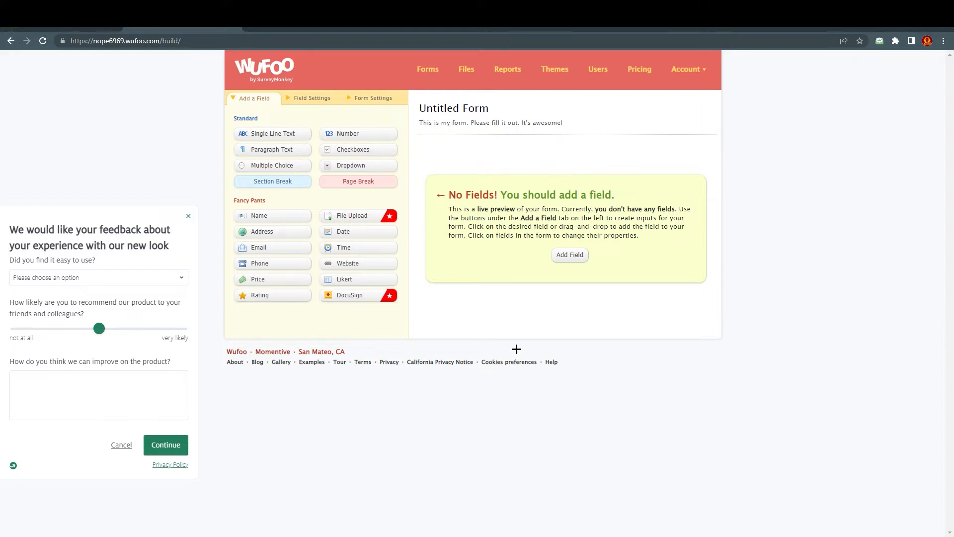
{"action": "mouse_move", "coordinate": [513, 351]}
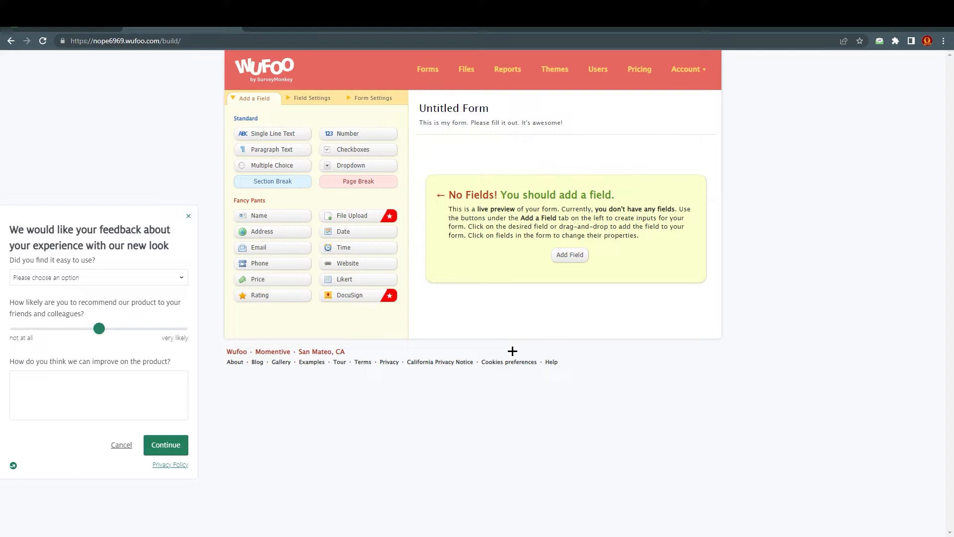
{"action": "mouse_move", "coordinate": [190, 216]}
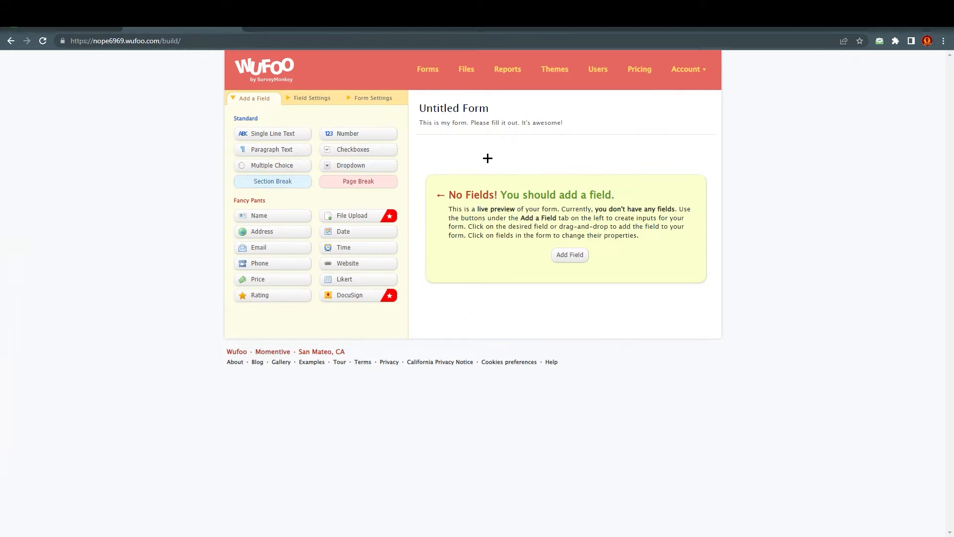
Step: Enter 'imran' as the Form Title in the form header settings
{"action": "left_click", "coordinate": [372, 98]}
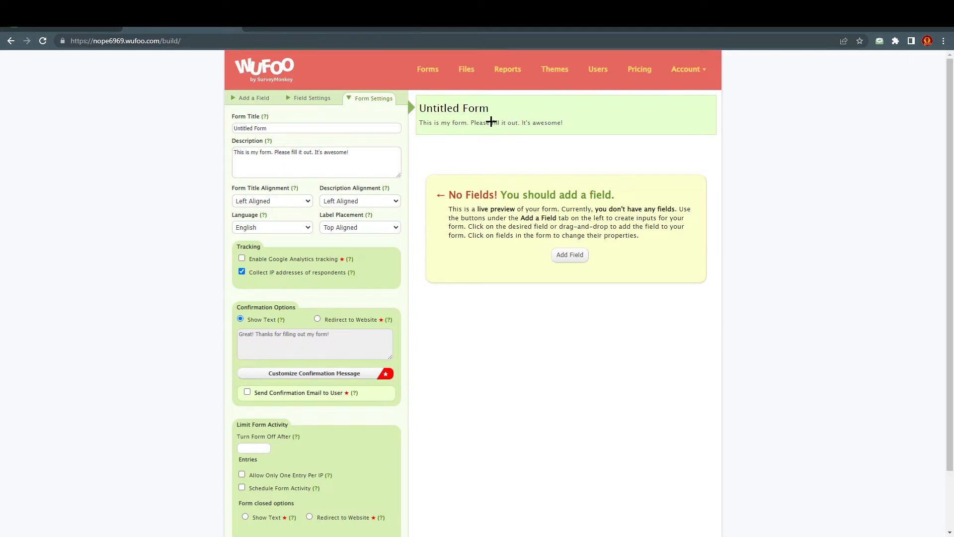
{"action": "mouse_move", "coordinate": [321, 134]}
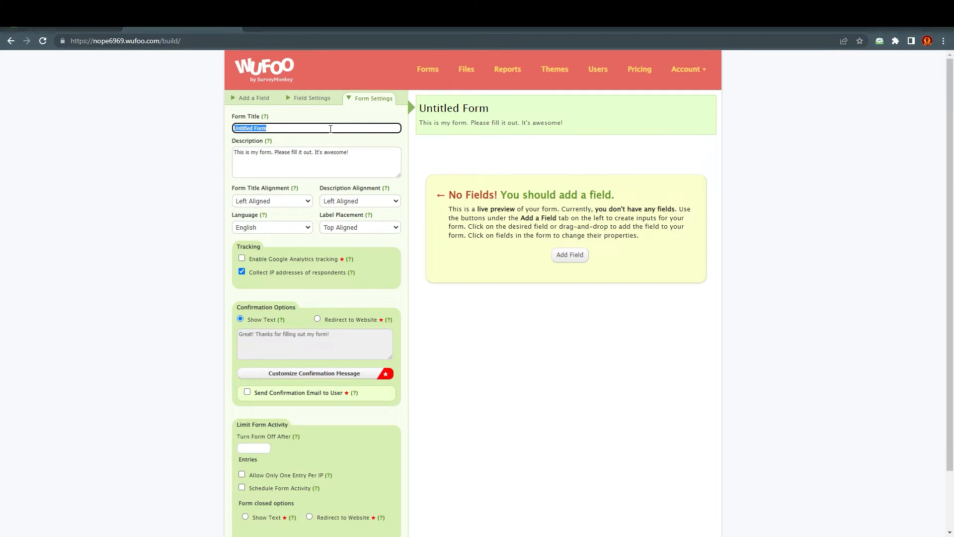
{"action": "type", "text": "imran"}
{"action": "left_click", "coordinate": [316, 161]}
{"action": "type", "text": "sdadasddsadfsdfsffgsdgfdgd"}
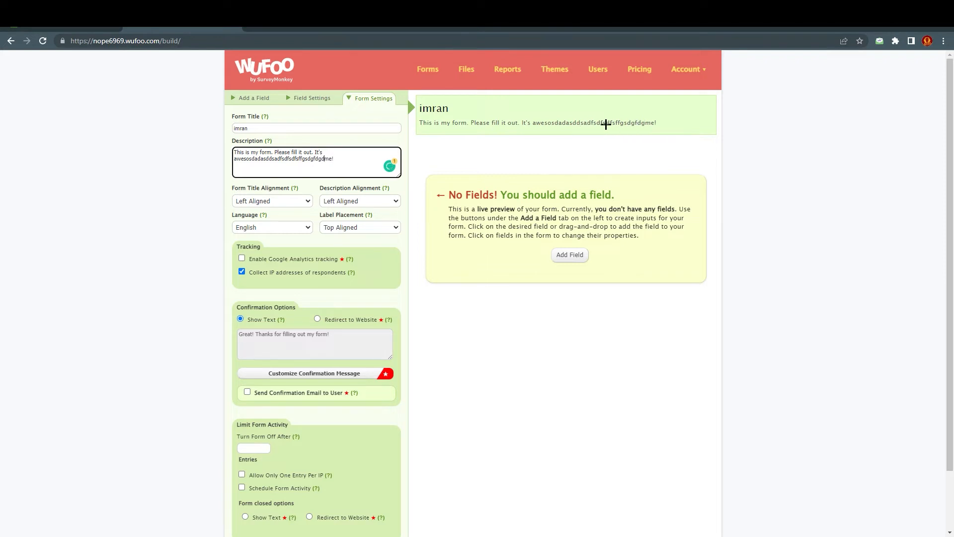
{"action": "left_click", "coordinate": [271, 201]}
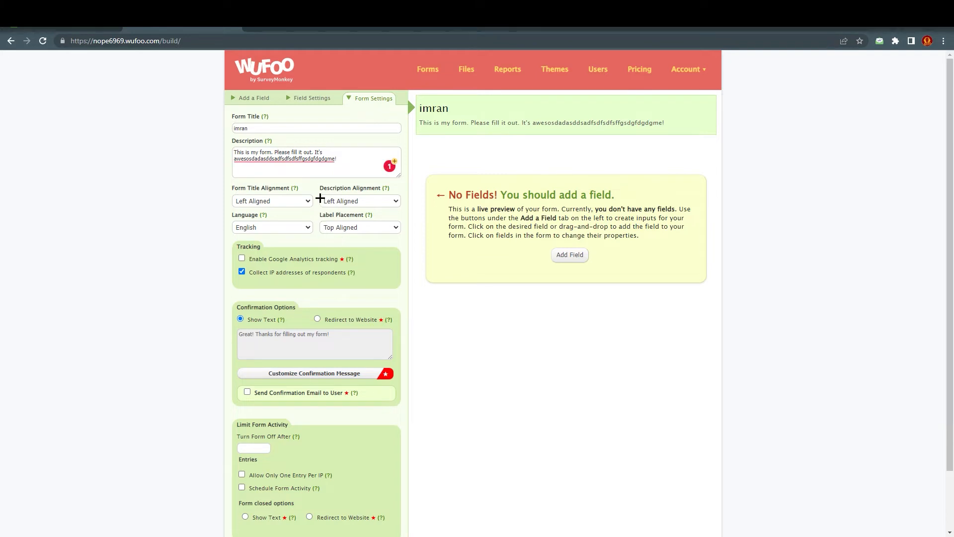
Step: Scroll the imran form settings down to the confirmation message and entry limits
{"action": "scroll", "scroll_direction": "down", "scroll_amount": 3}
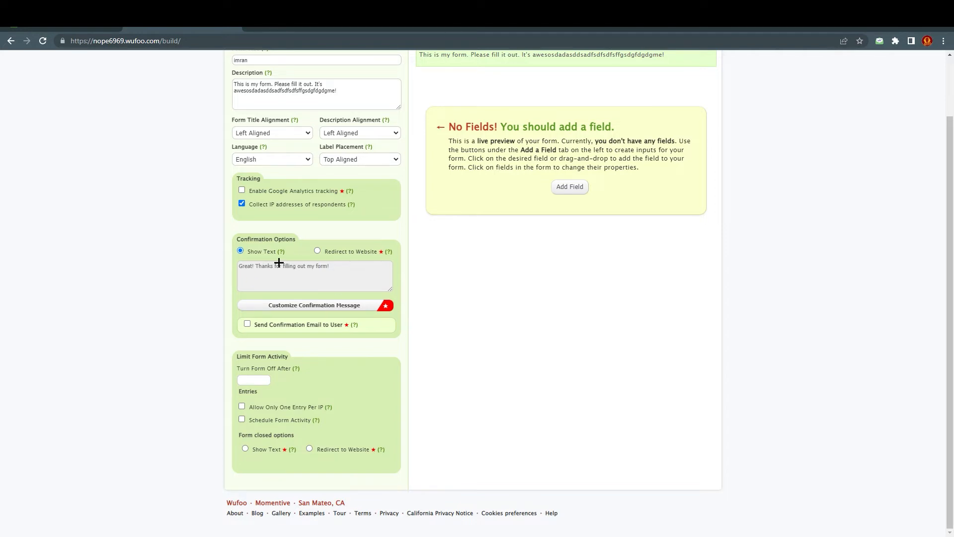
{"action": "mouse_move", "coordinate": [385, 306]}
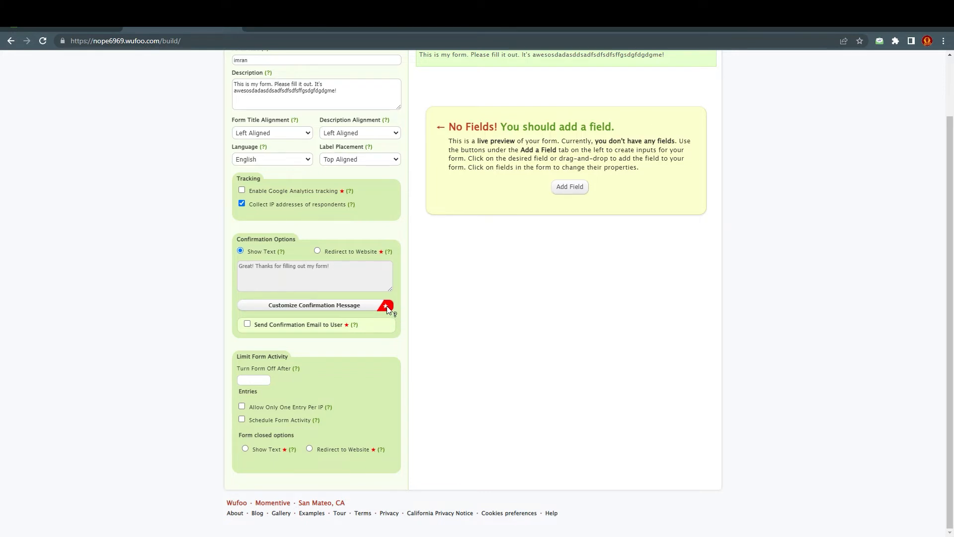
{"action": "mouse_move", "coordinate": [387, 307]}
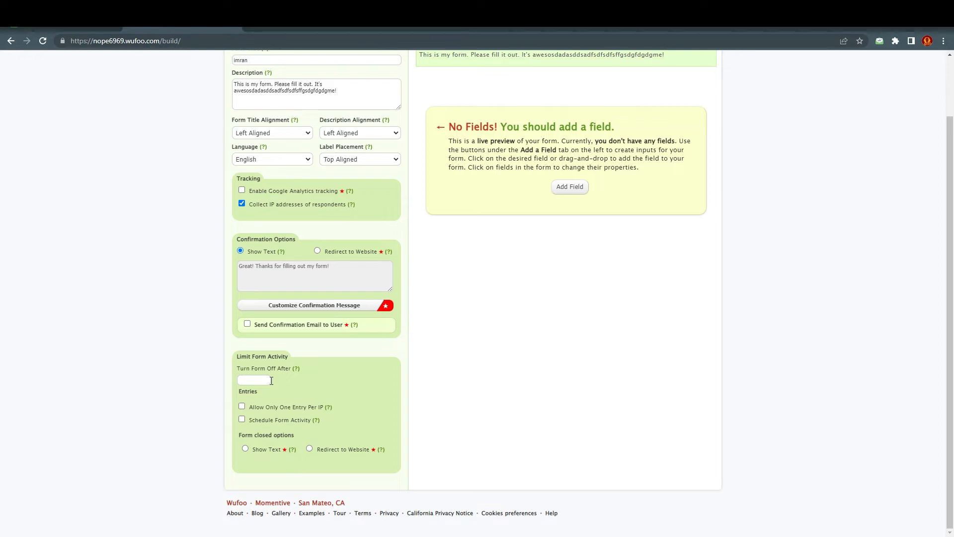
{"action": "mouse_move", "coordinate": [352, 449]}
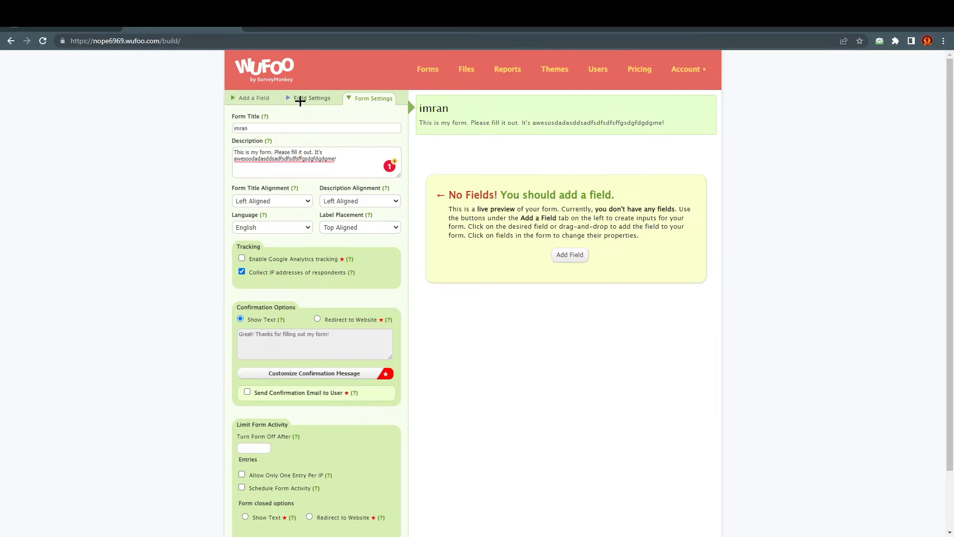
Step: Drag a Name field from Fancy Pants into the form and view its settings
{"action": "left_click", "coordinate": [254, 98]}
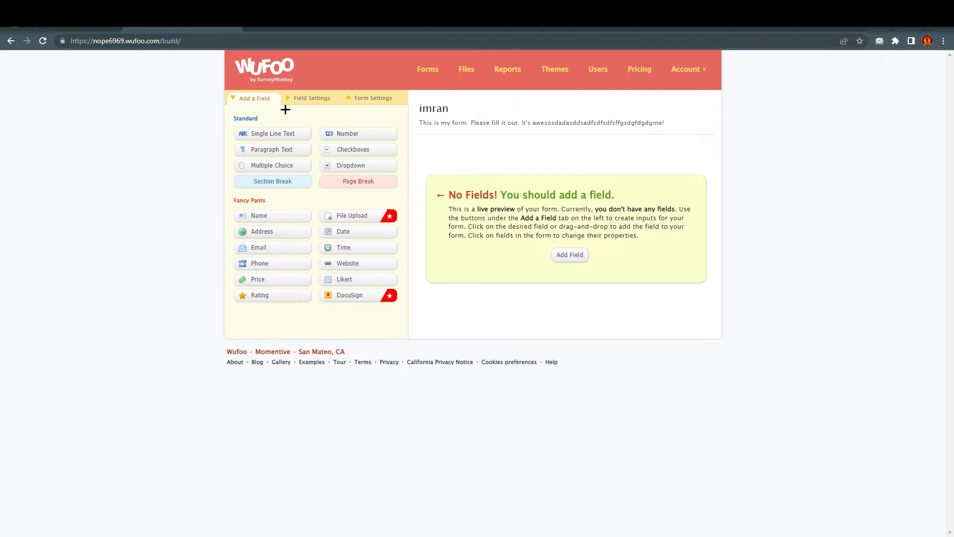
{"action": "mouse_move", "coordinate": [358, 133]}
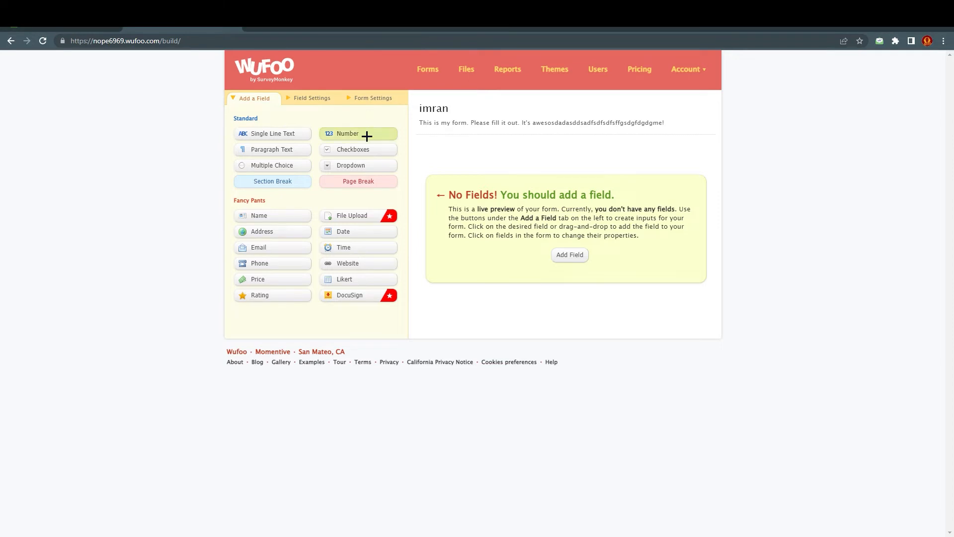
{"action": "mouse_move", "coordinate": [363, 215]}
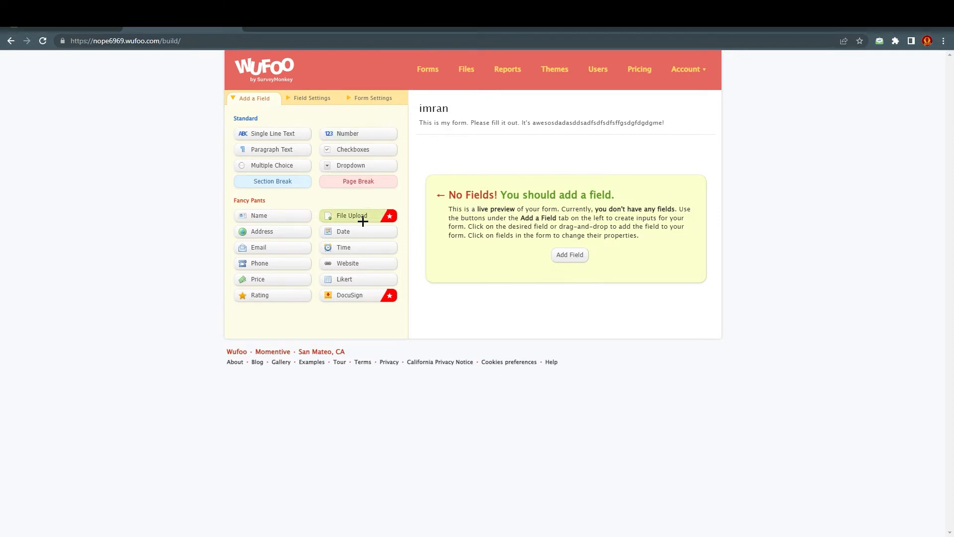
{"action": "left_click_drag", "start_coordinate": [258, 215], "coordinate": [282, 189]}
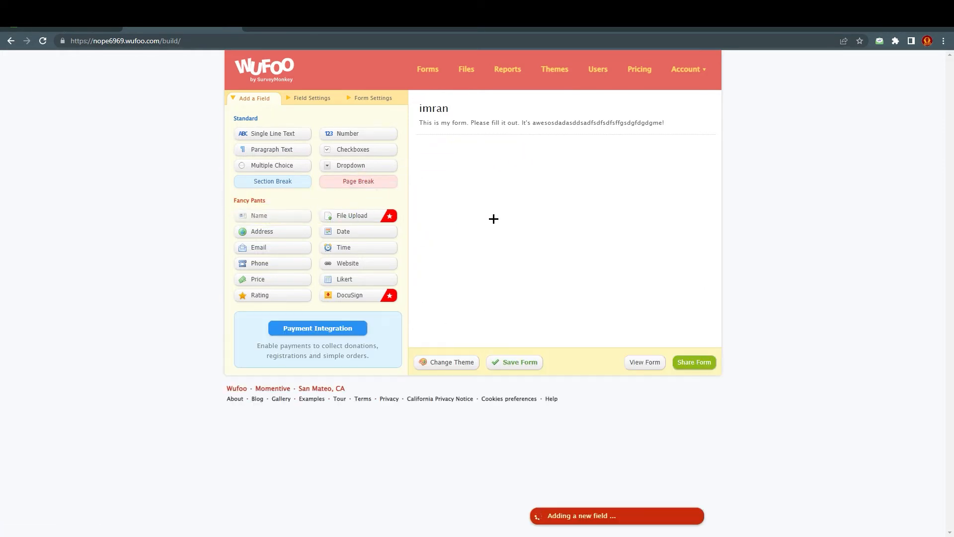
{"action": "left_click", "coordinate": [272, 215]}
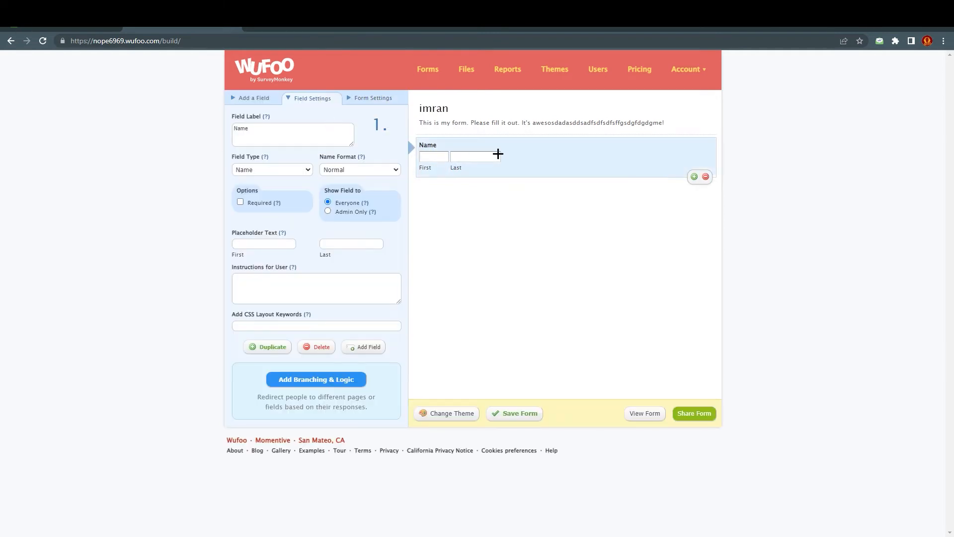
{"action": "mouse_move", "coordinate": [441, 146]}
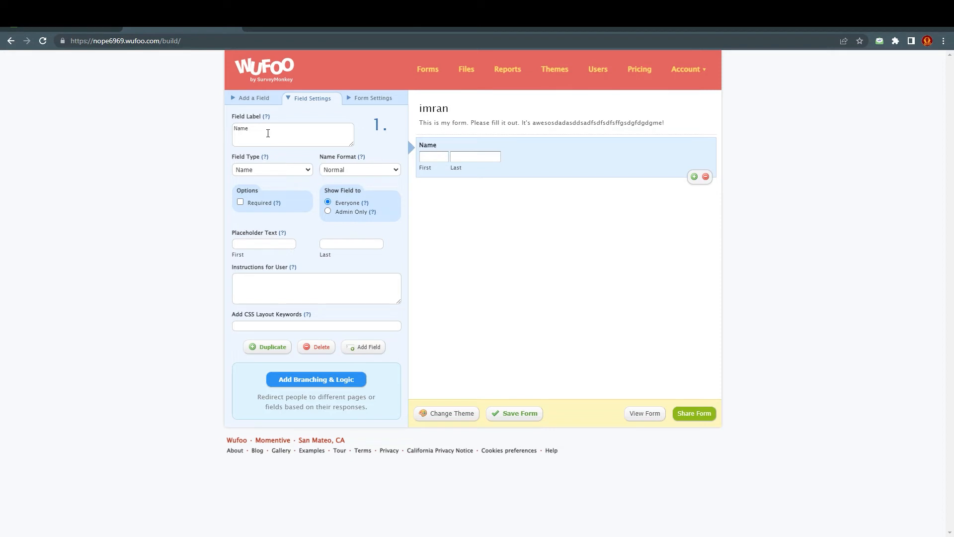
{"action": "left_click", "coordinate": [254, 98]}
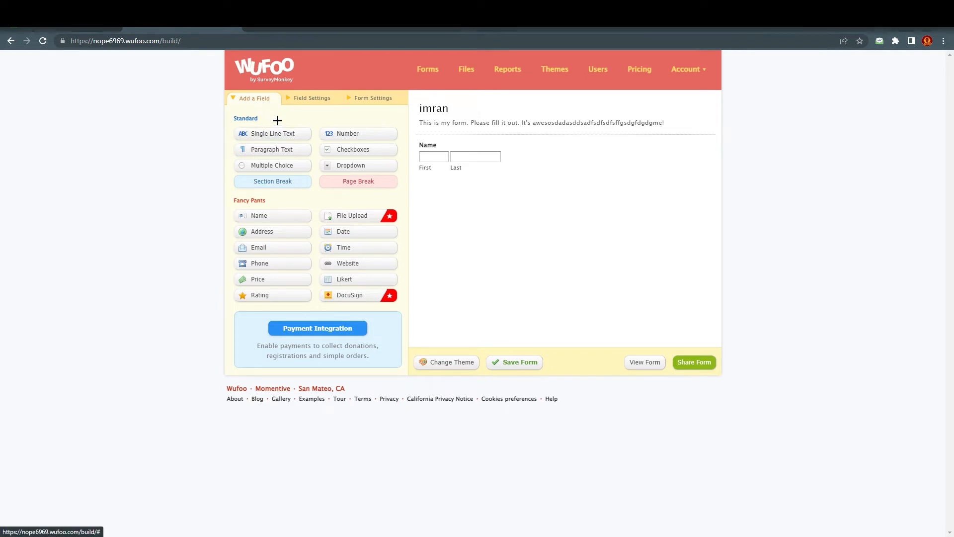
{"action": "mouse_move", "coordinate": [271, 231]}
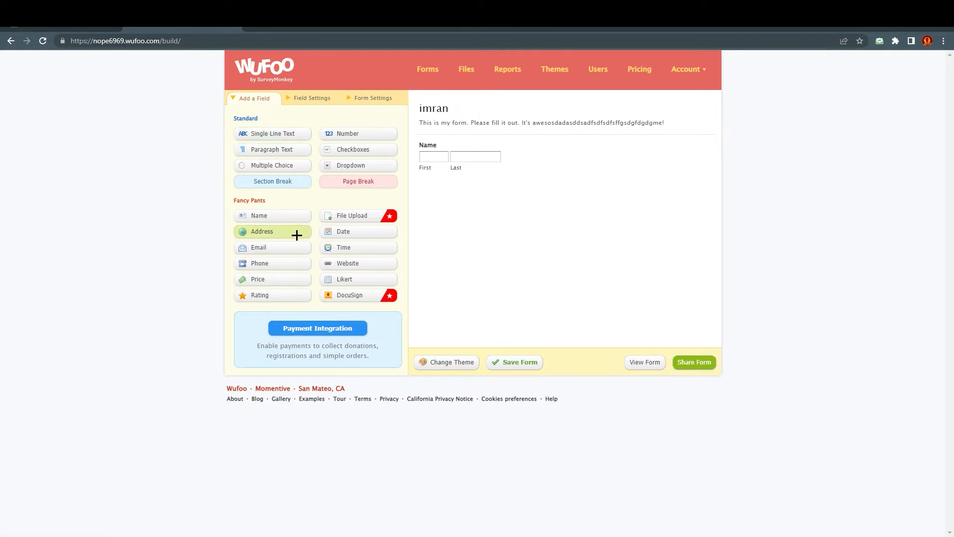
{"action": "mouse_move", "coordinate": [264, 238]}
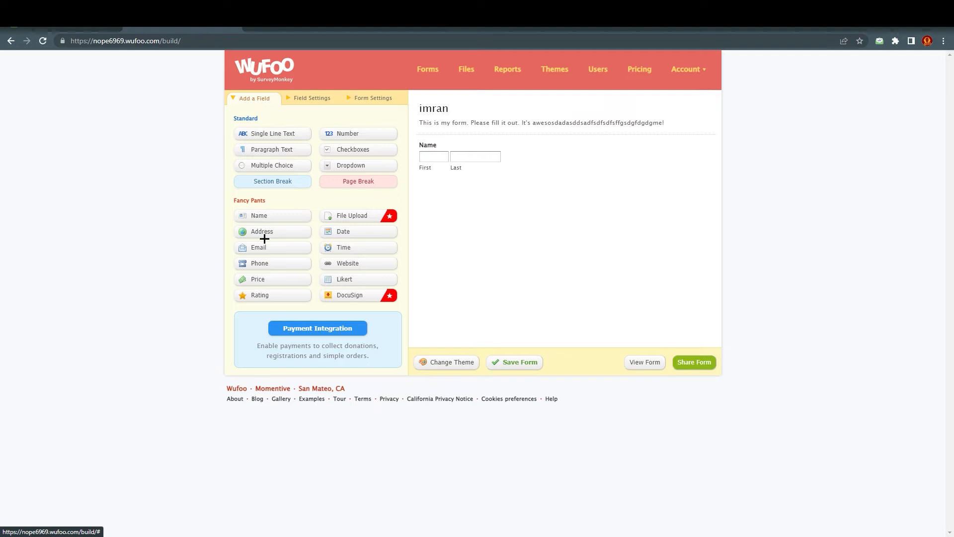
Step: Add an Address field under the Name field and review its settings
{"action": "left_click", "coordinate": [272, 231]}
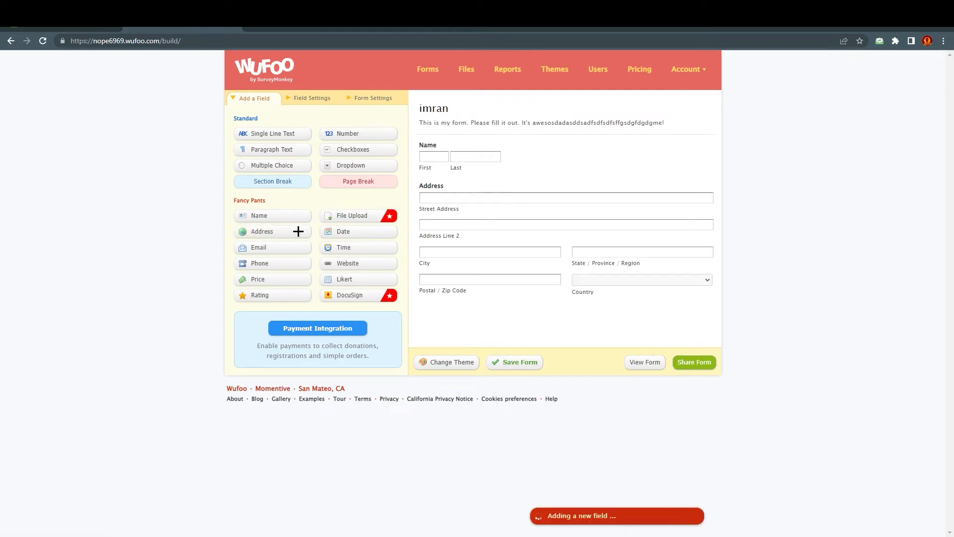
{"action": "left_click", "coordinate": [261, 231]}
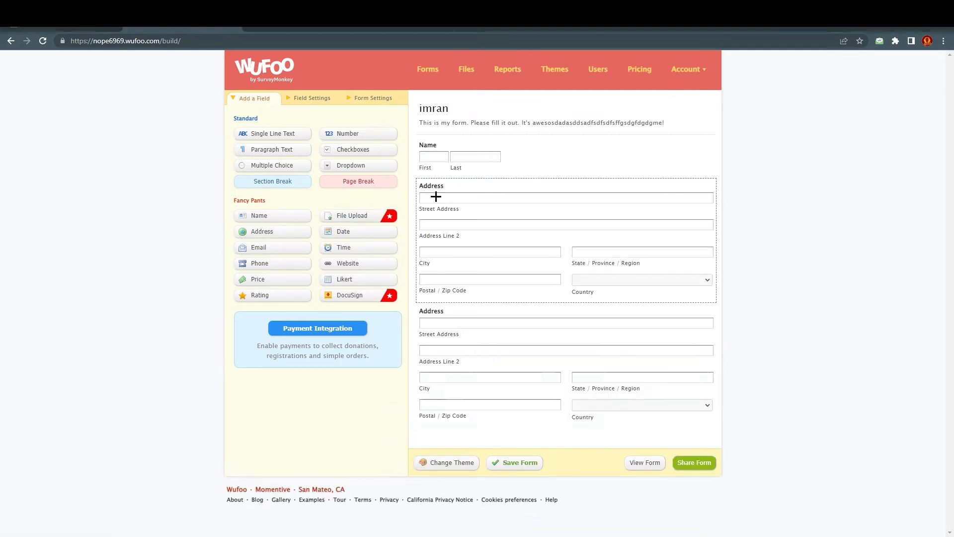
{"action": "left_click", "coordinate": [564, 197]}
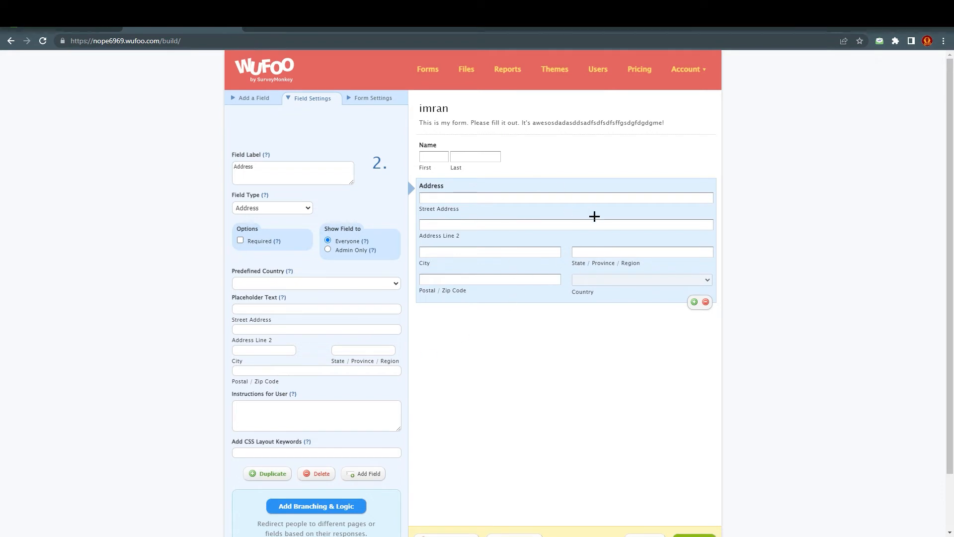
{"action": "left_click", "coordinate": [255, 97]}
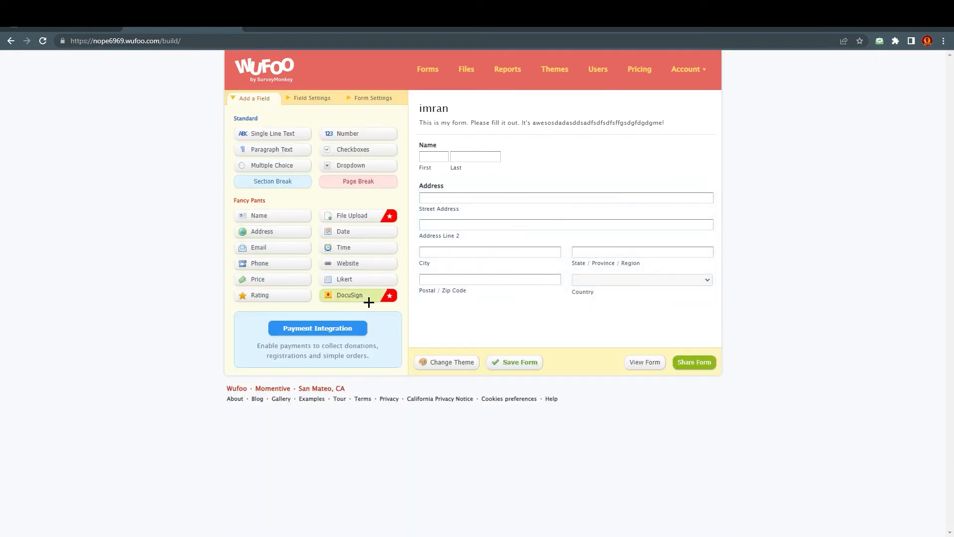
{"action": "mouse_move", "coordinate": [351, 215]}
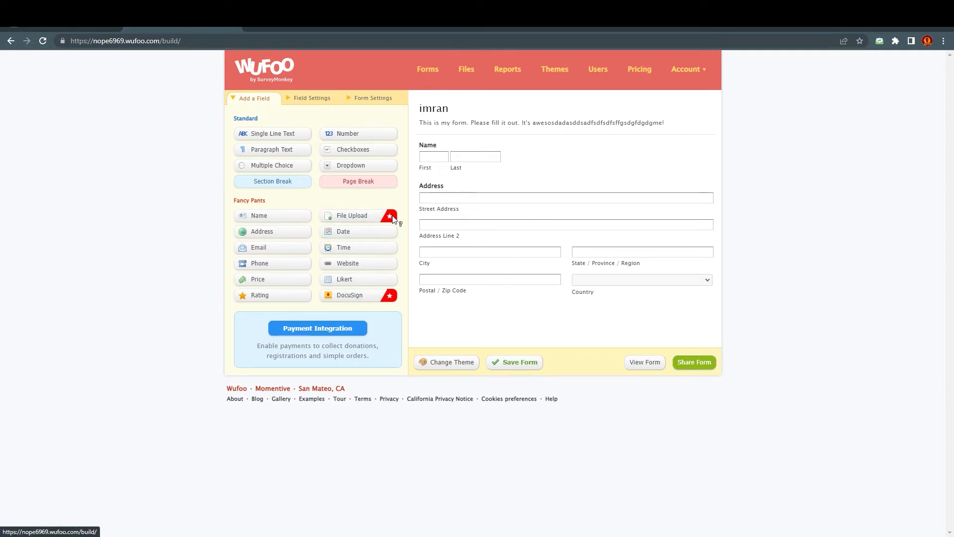
{"action": "mouse_move", "coordinate": [392, 308]}
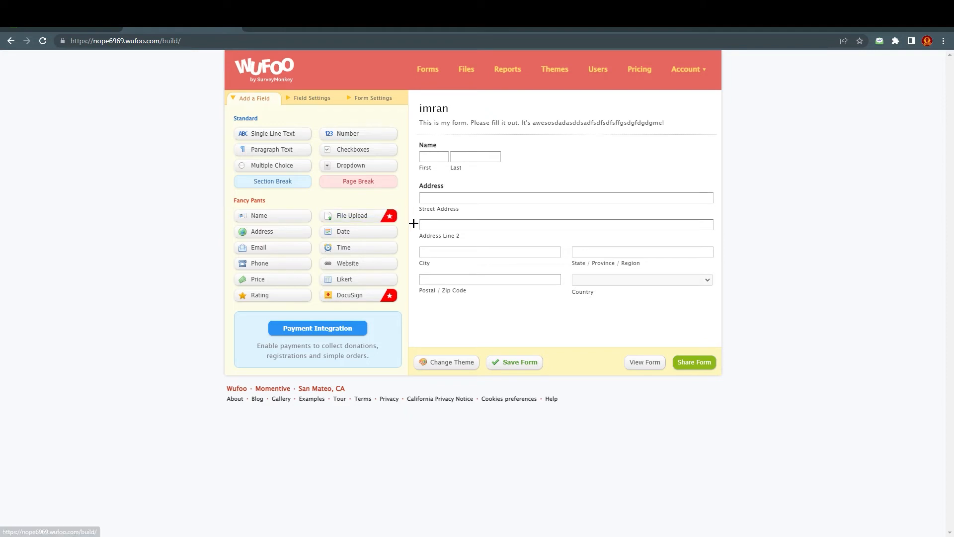
{"action": "mouse_move", "coordinate": [409, 213]}
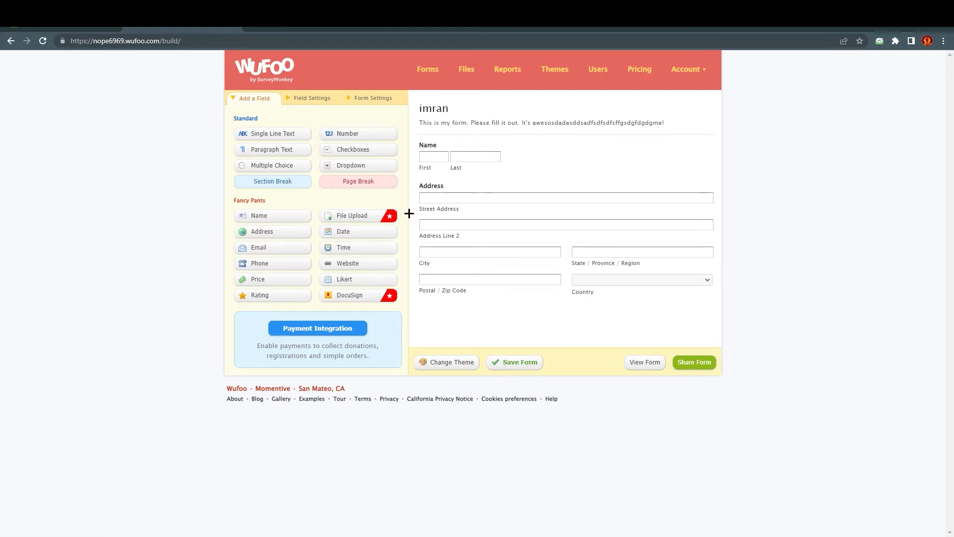
{"action": "mouse_move", "coordinate": [407, 218]}
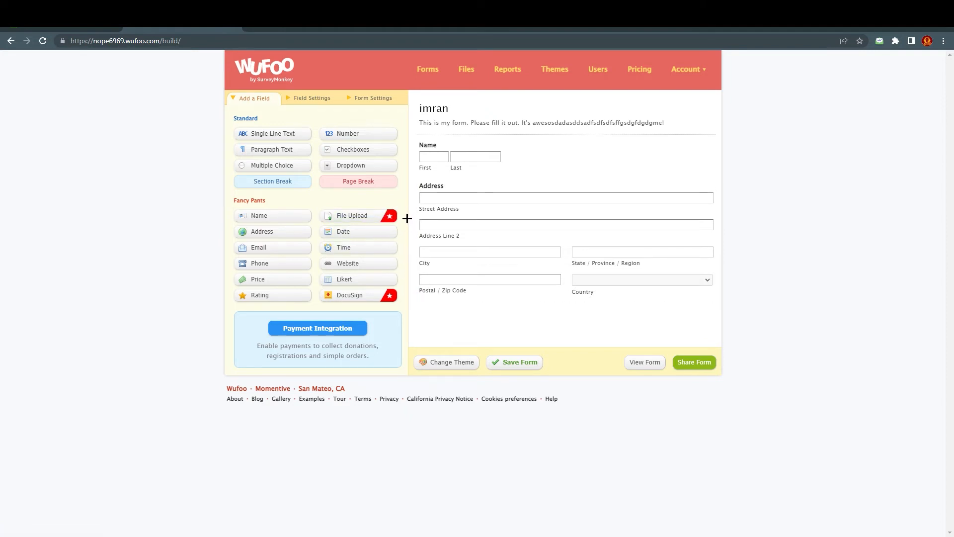
{"action": "mouse_move", "coordinate": [400, 217]}
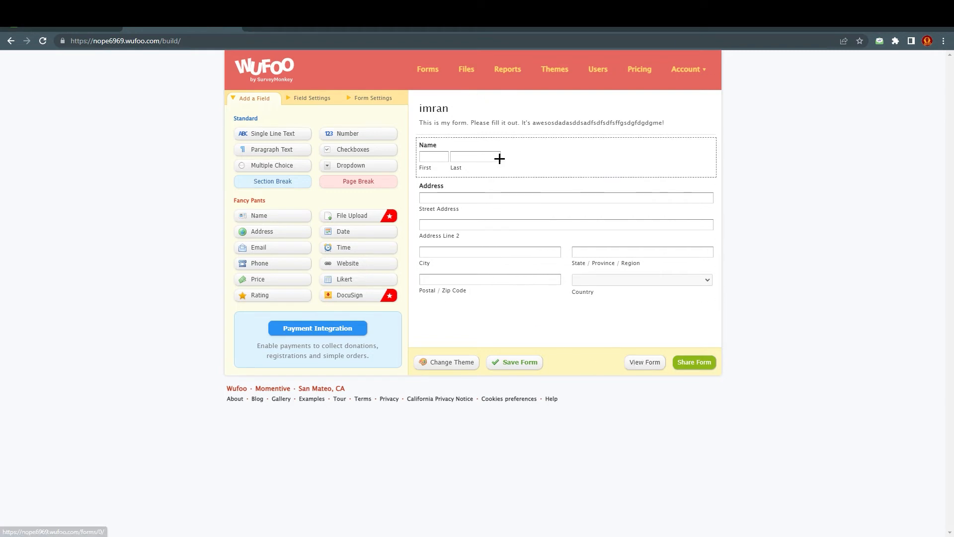
{"action": "mouse_move", "coordinate": [553, 68]}
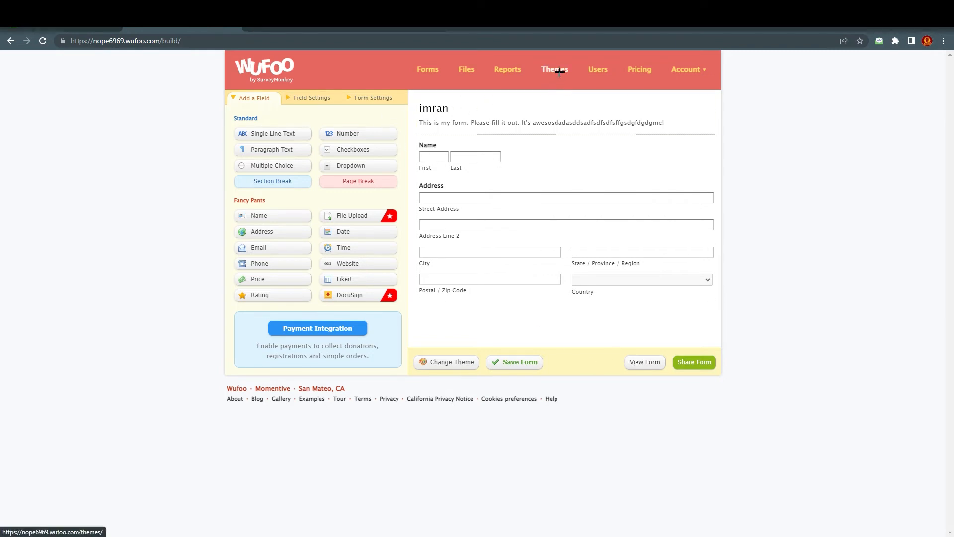
Step: Choose Save Changes when leaving for Themes, then open the Theme Designer
{"action": "left_click", "coordinate": [554, 68]}
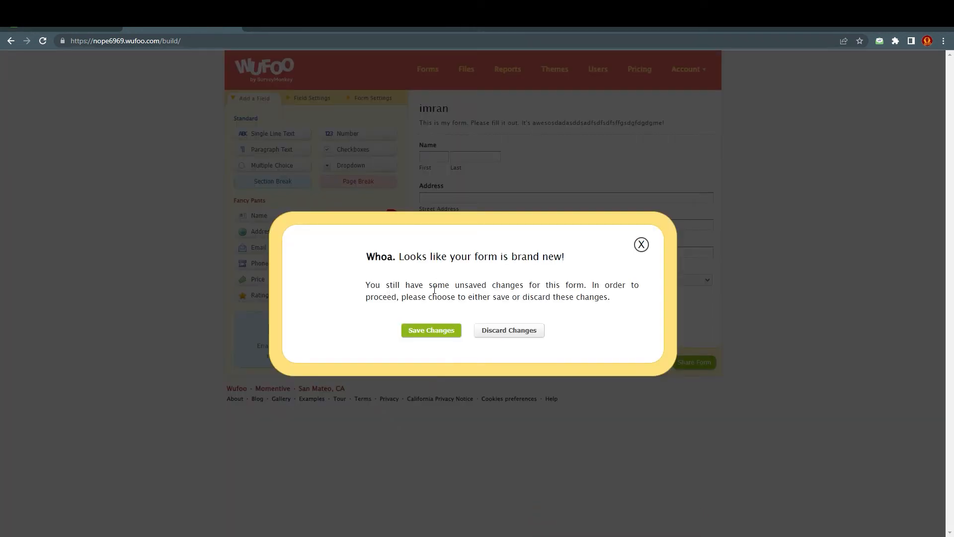
{"action": "left_click", "coordinate": [430, 330]}
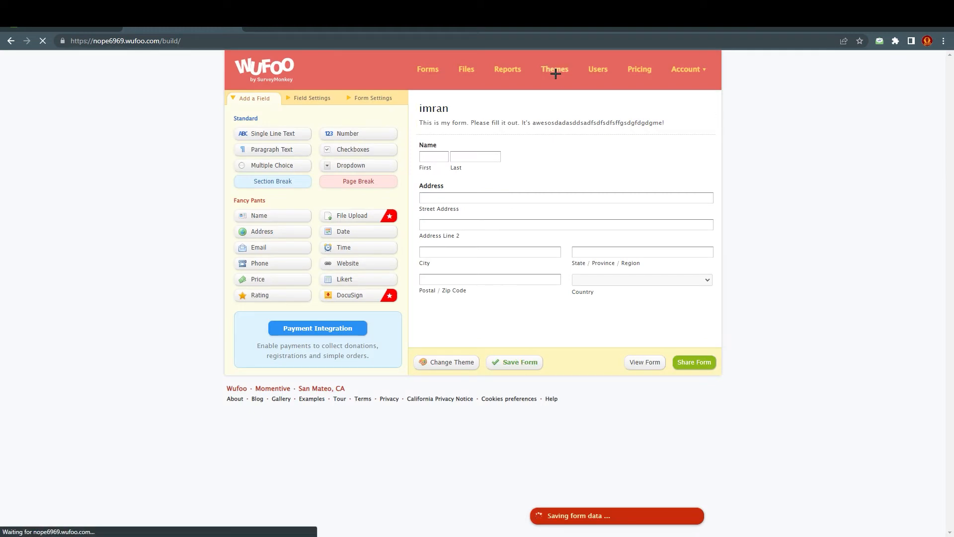
{"action": "mouse_move", "coordinate": [553, 68]}
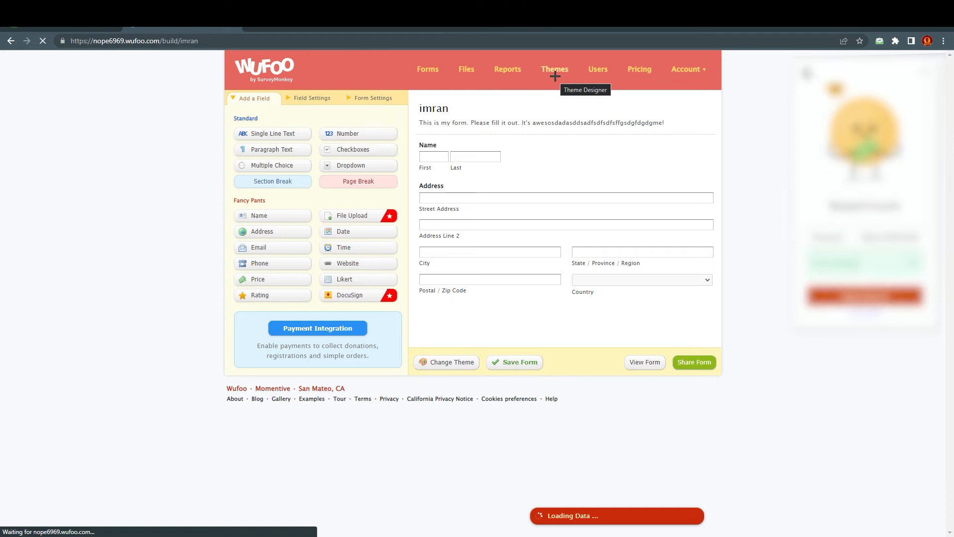
{"action": "left_click", "coordinate": [554, 69]}
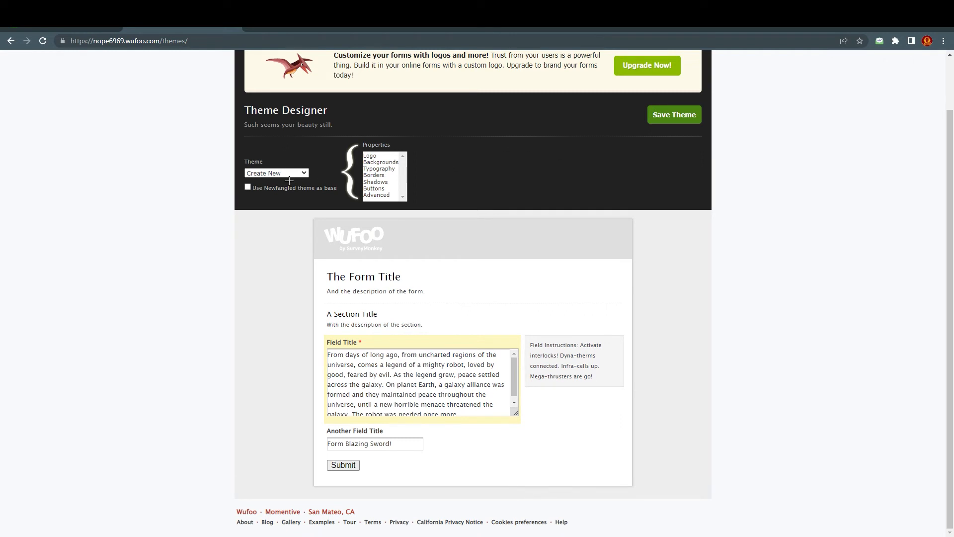
Step: Start a new theme with a #ff00ff form background and show its Borders settings
{"action": "left_click", "coordinate": [276, 173]}
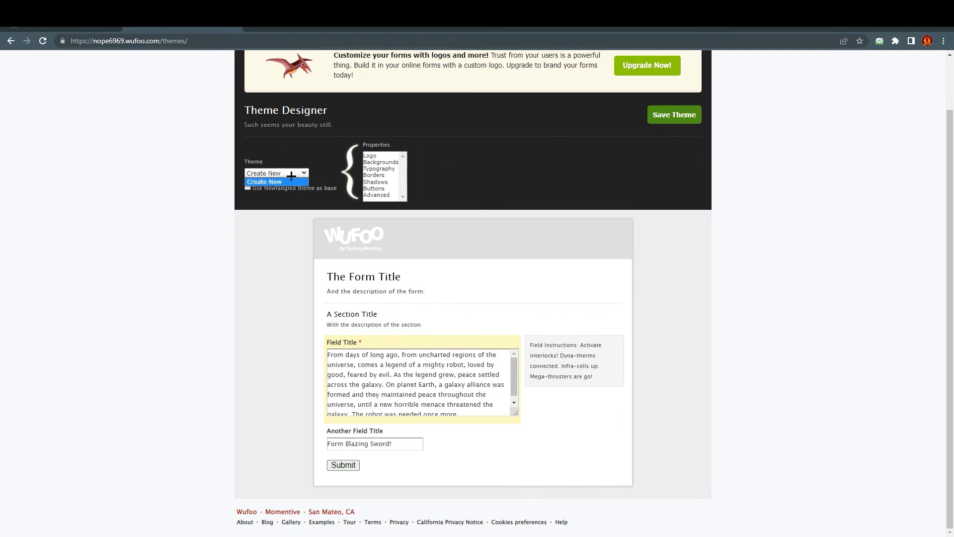
{"action": "left_click", "coordinate": [381, 162]}
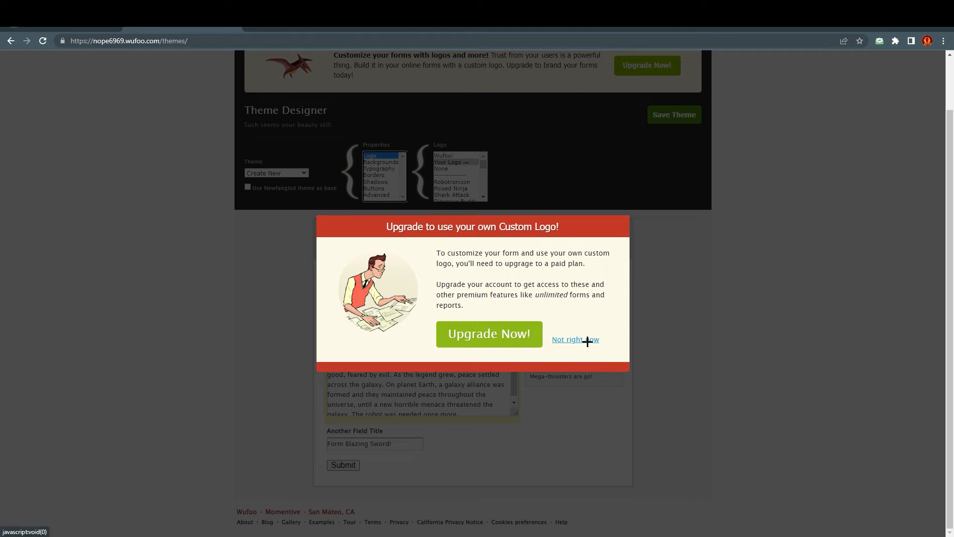
{"action": "left_click", "coordinate": [574, 339]}
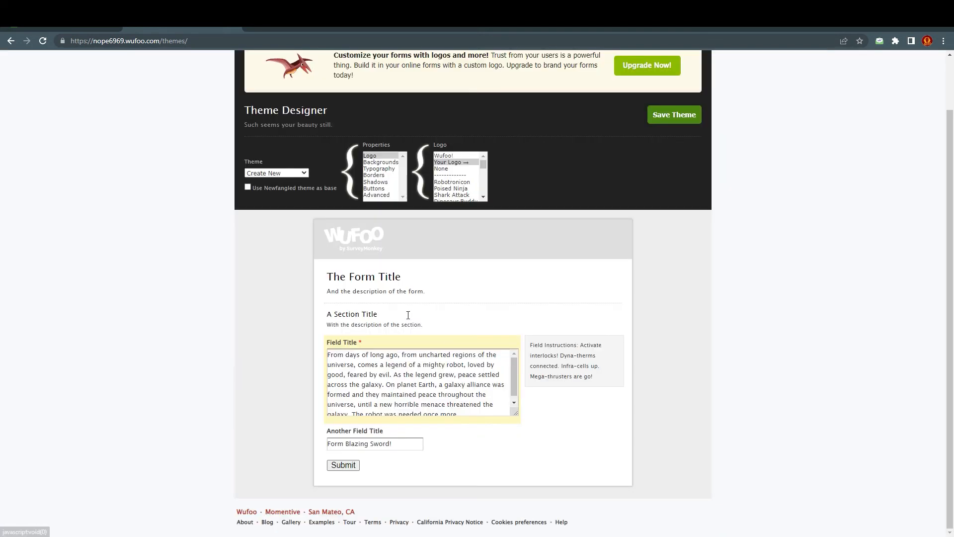
{"action": "left_click", "coordinate": [380, 161]}
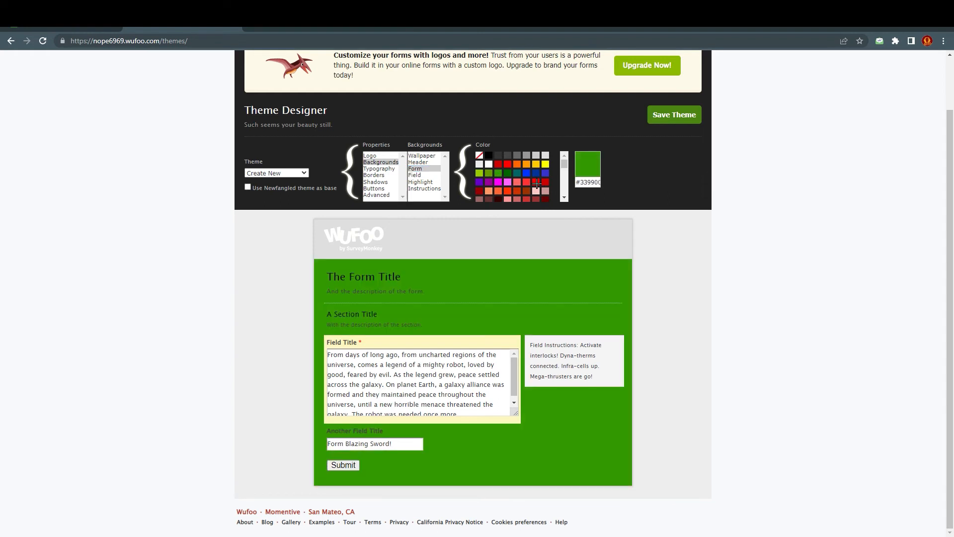
{"action": "left_click", "coordinate": [375, 175]}
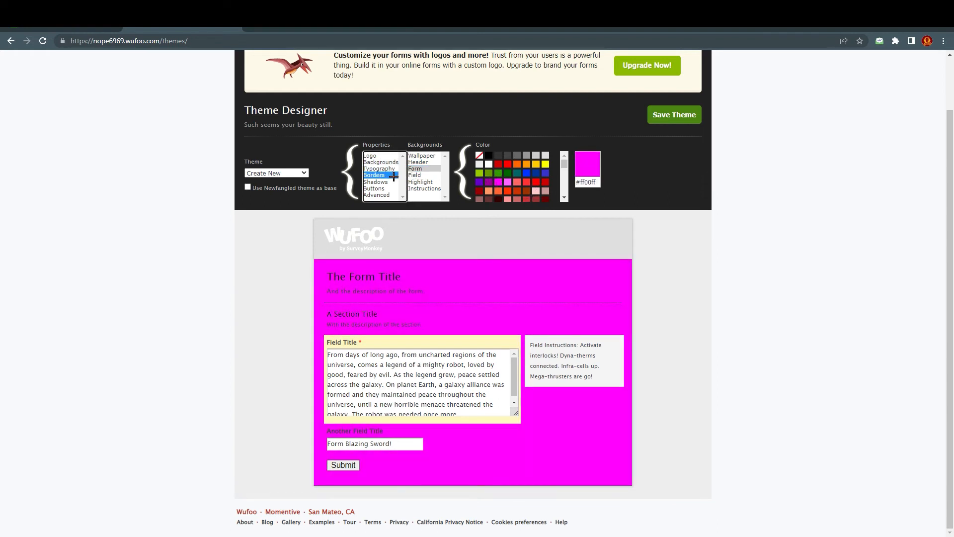
{"action": "left_click", "coordinate": [374, 175]}
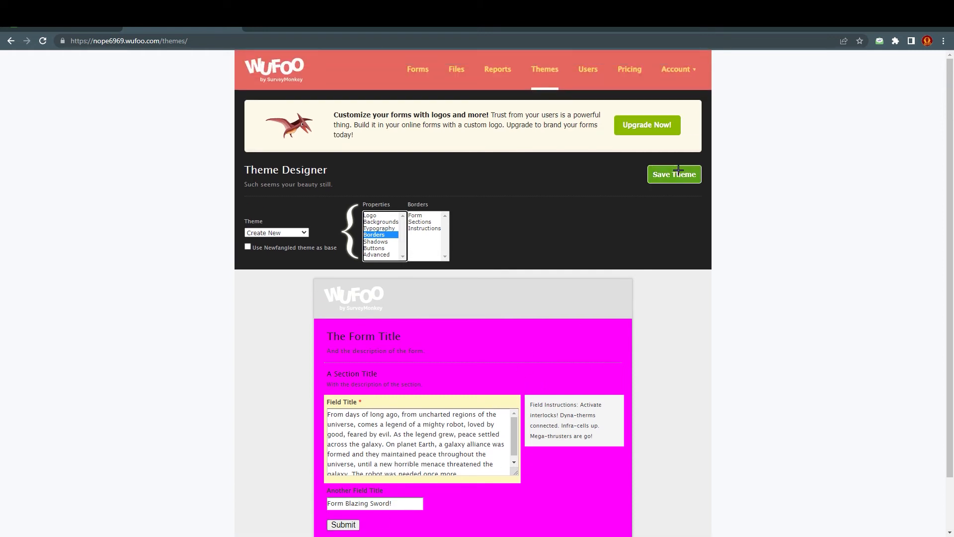
Step: Save the magenta theme under the name 'pink'
{"action": "left_click", "coordinate": [673, 174]}
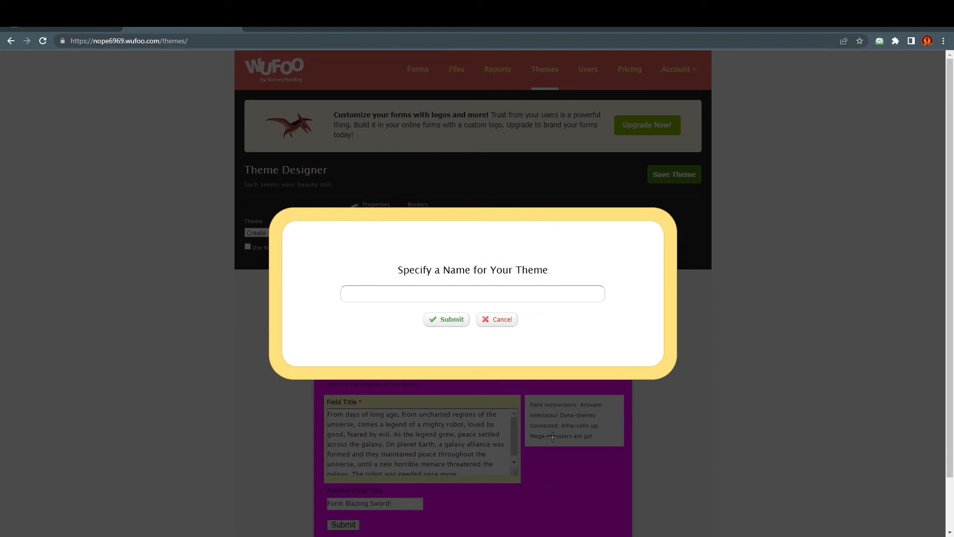
{"action": "type", "text": "pink"}
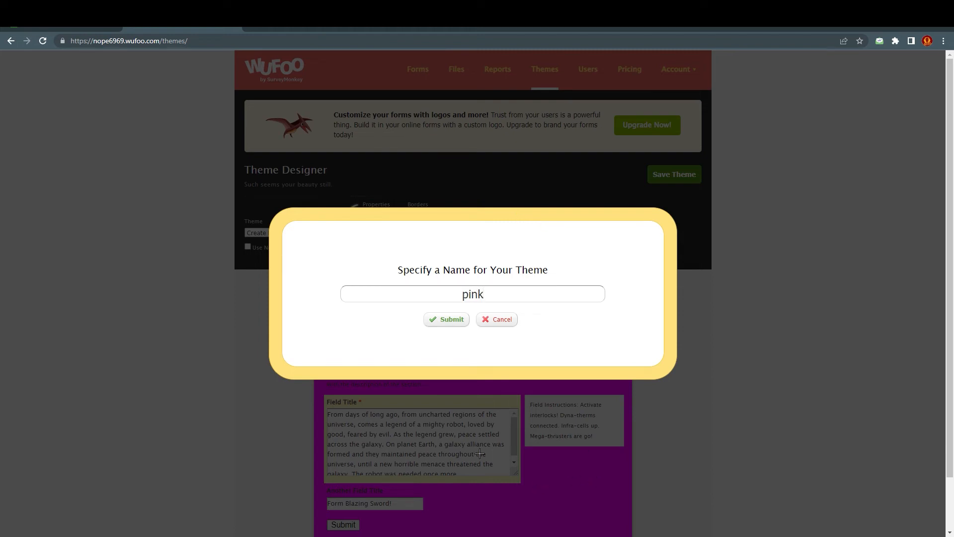
{"action": "left_click", "coordinate": [447, 319]}
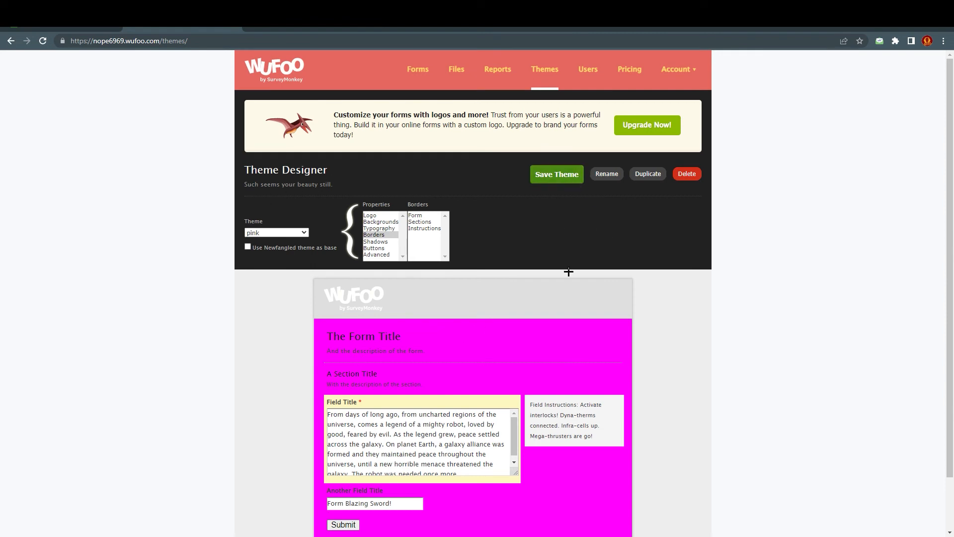
{"action": "mouse_move", "coordinate": [598, 97]}
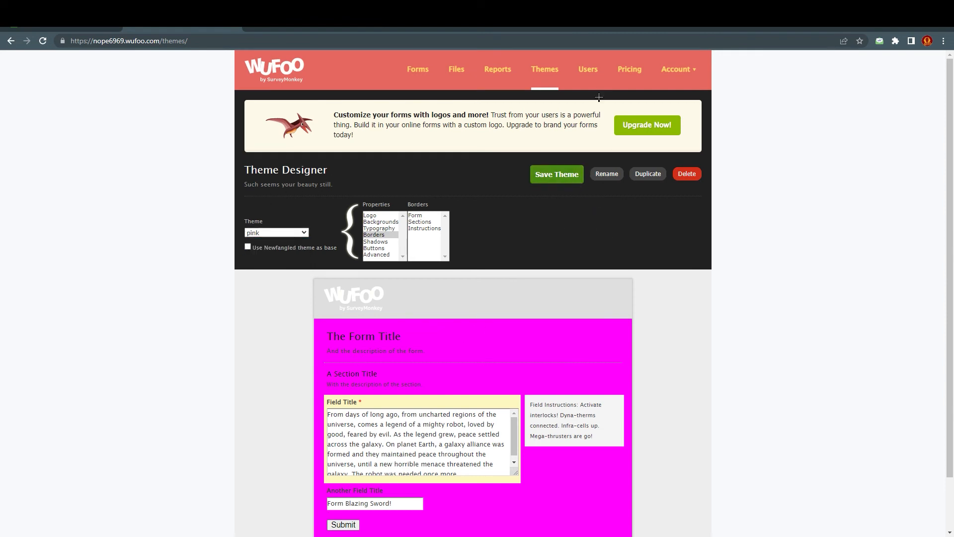
{"action": "mouse_move", "coordinate": [433, 80]}
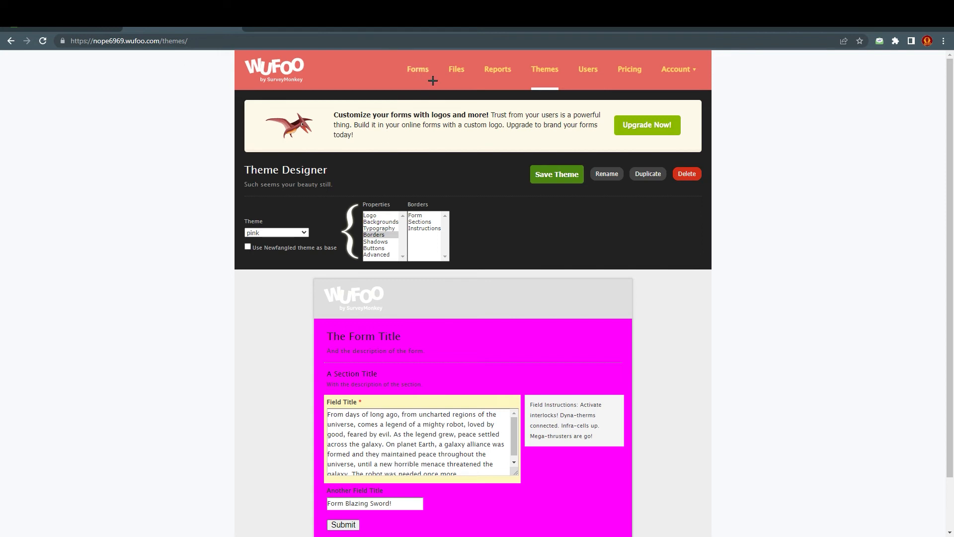
{"action": "mouse_move", "coordinate": [434, 143]}
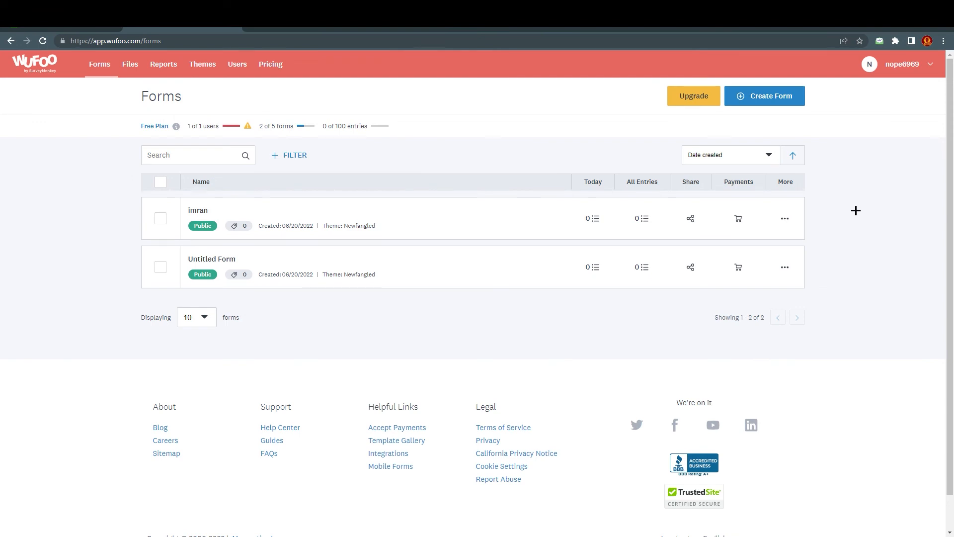
{"action": "mouse_move", "coordinate": [691, 217]}
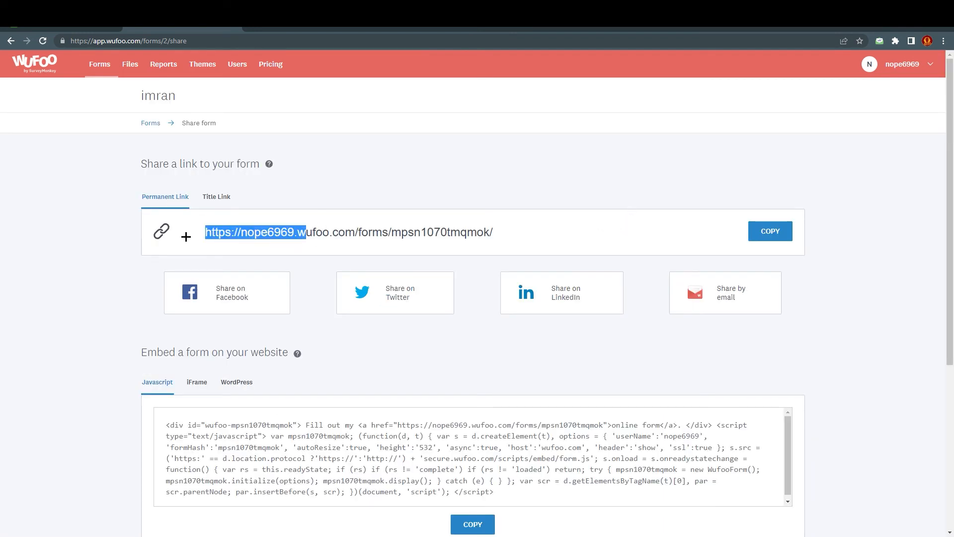
Step: Open the imran form's Share page and copy its permanent link
{"action": "scroll", "scroll_direction": "down", "scroll_amount": 3}
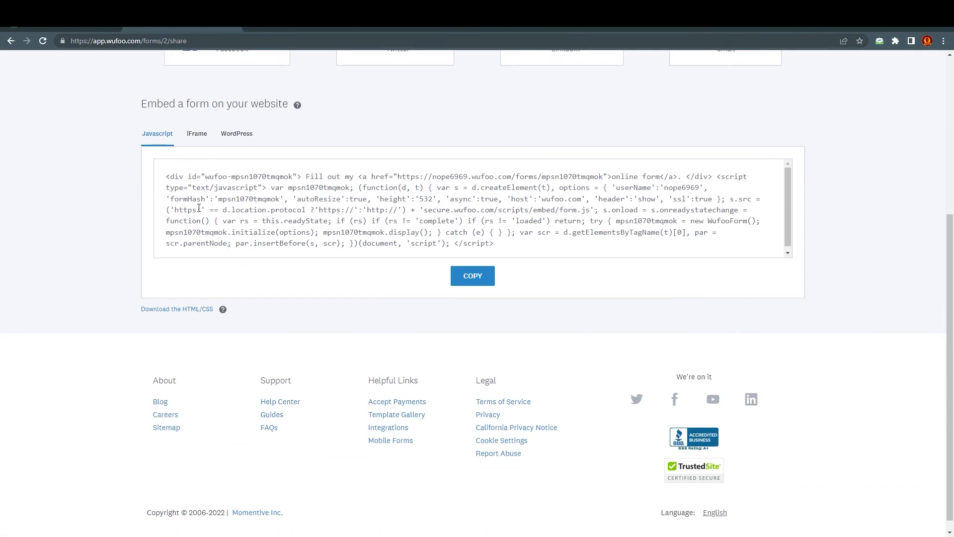
{"action": "left_click", "coordinate": [236, 133]}
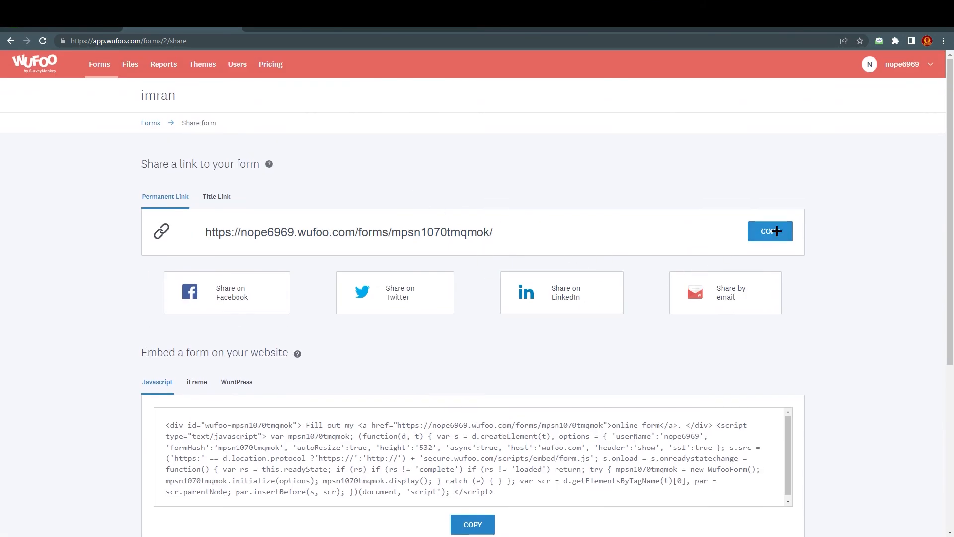
{"action": "left_click", "coordinate": [770, 230]}
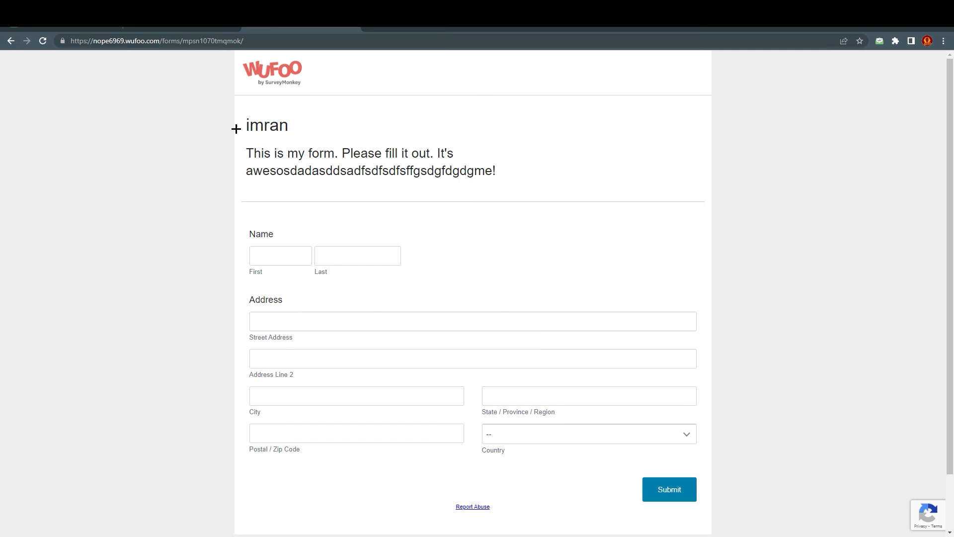
Step: Select the live form's title and description text, then click into the first name field
{"action": "left_click_drag", "start_coordinate": [246, 125], "coordinate": [496, 171]}
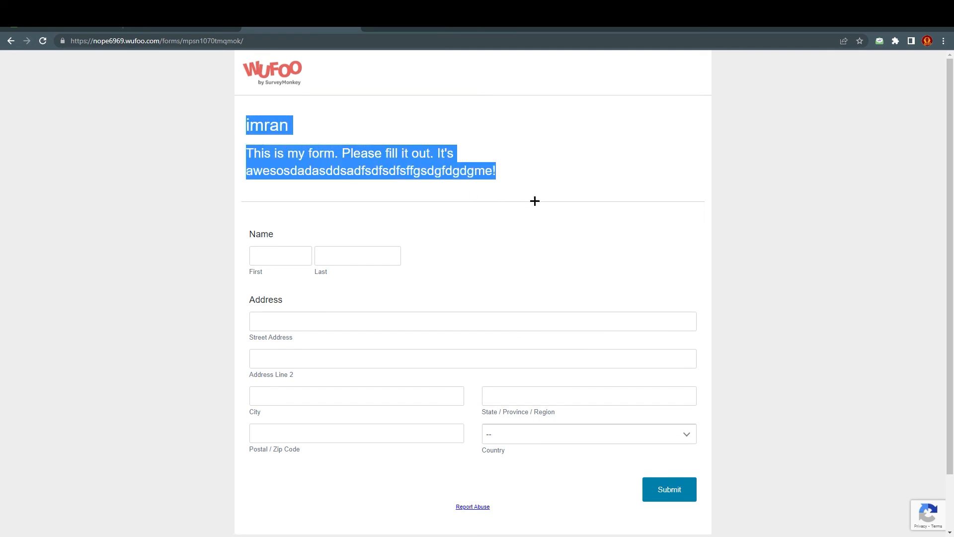
{"action": "left_click_drag", "start_coordinate": [289, 171], "coordinate": [413, 171]}
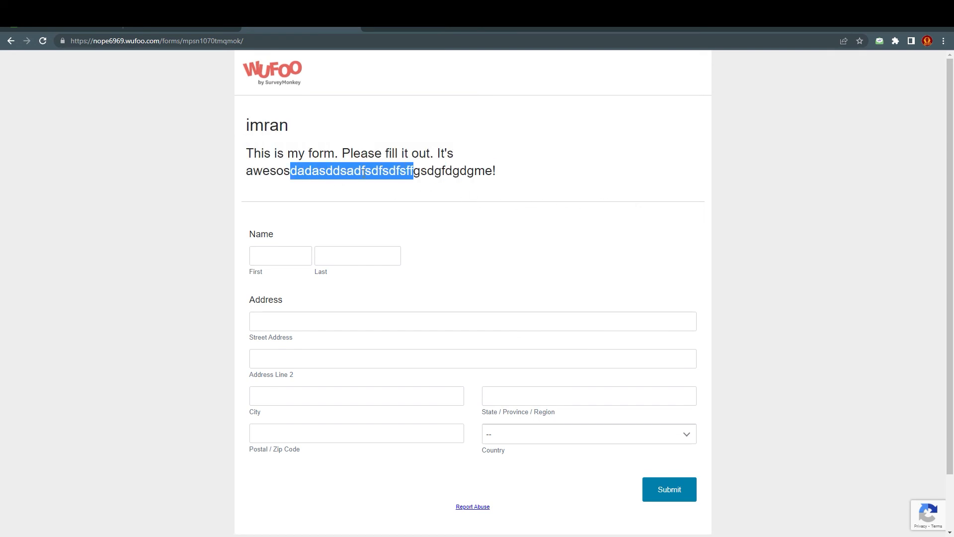
{"action": "left_click", "coordinate": [280, 255]}
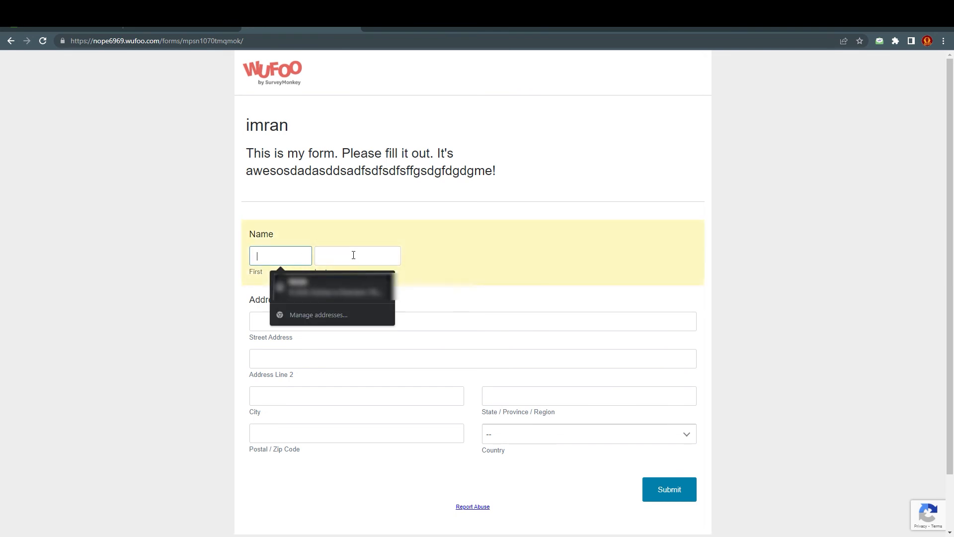
{"action": "scroll", "scroll_direction": "down", "scroll_amount": 3}
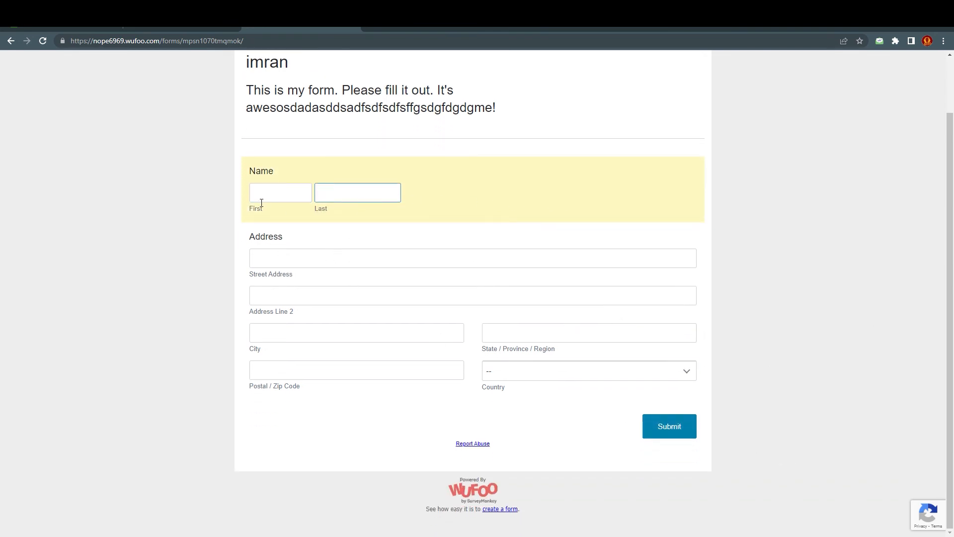
{"action": "type", "text": "imrra"}
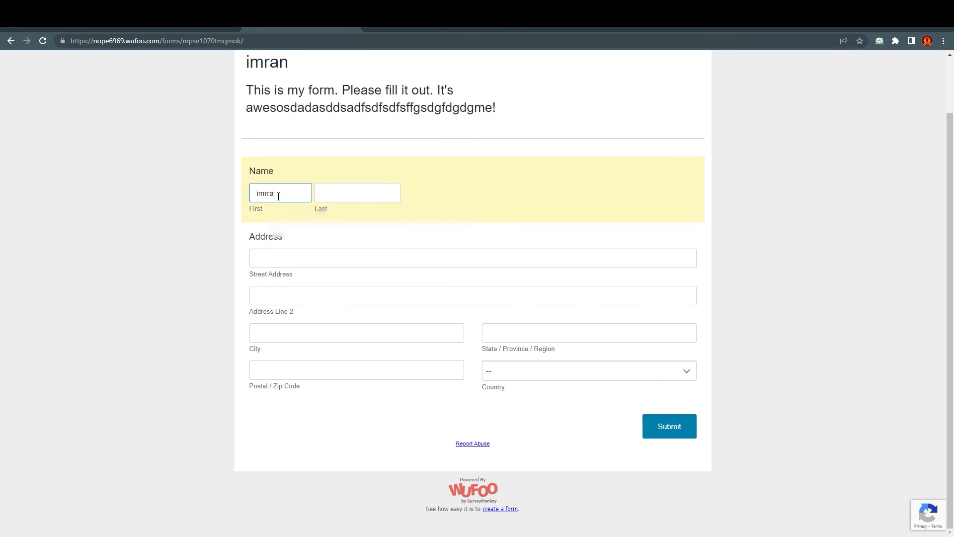
{"action": "left_click", "coordinate": [358, 193]}
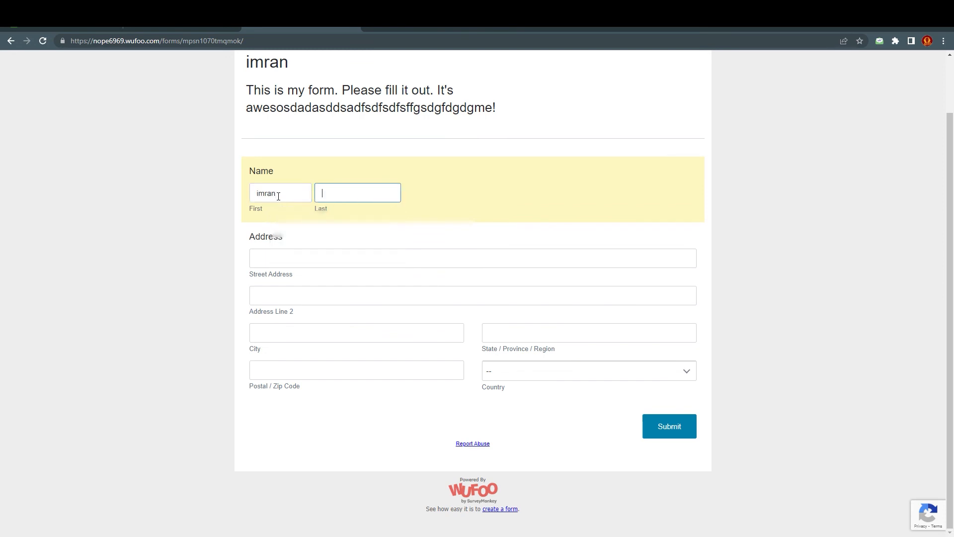
{"action": "type", "text": "ali"}
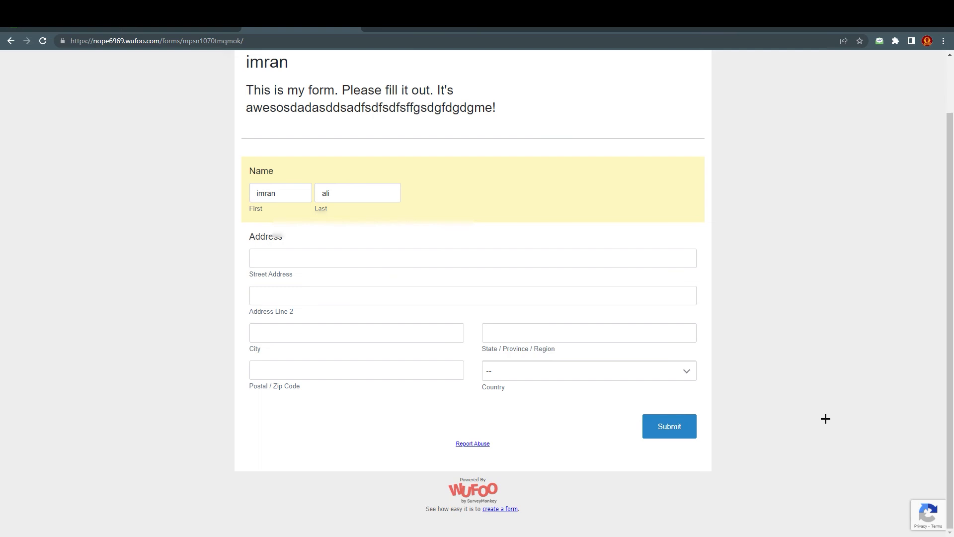
{"action": "left_click", "coordinate": [668, 426]}
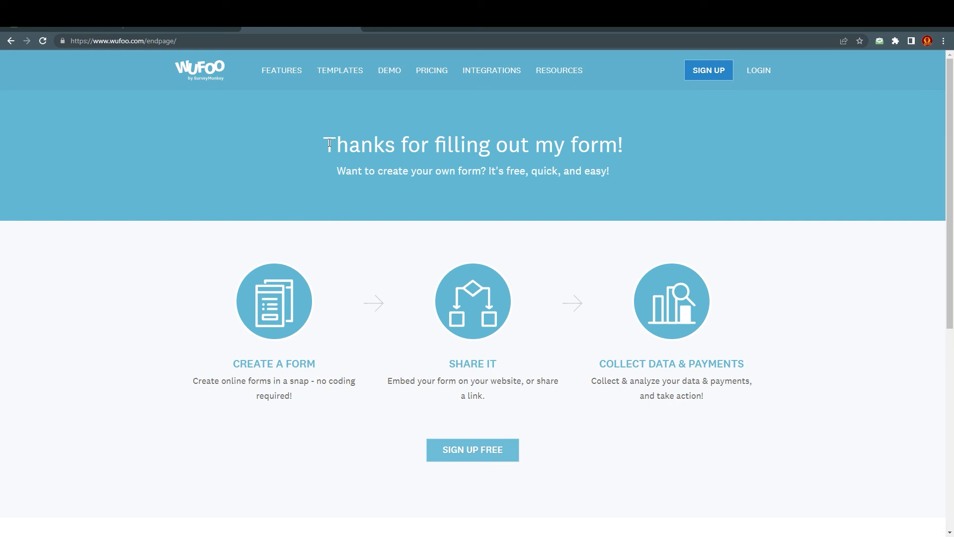
Step: Drag across the thank-you page while returning to the Forms list showing one entry
{"action": "left_click_drag", "start_coordinate": [327, 144], "coordinate": [520, 145]}
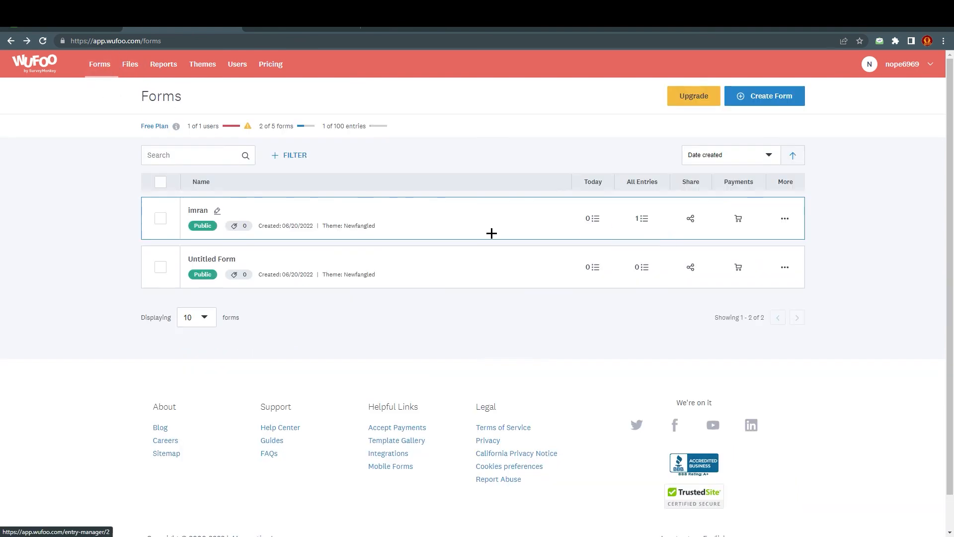
{"action": "mouse_move", "coordinate": [803, 351]}
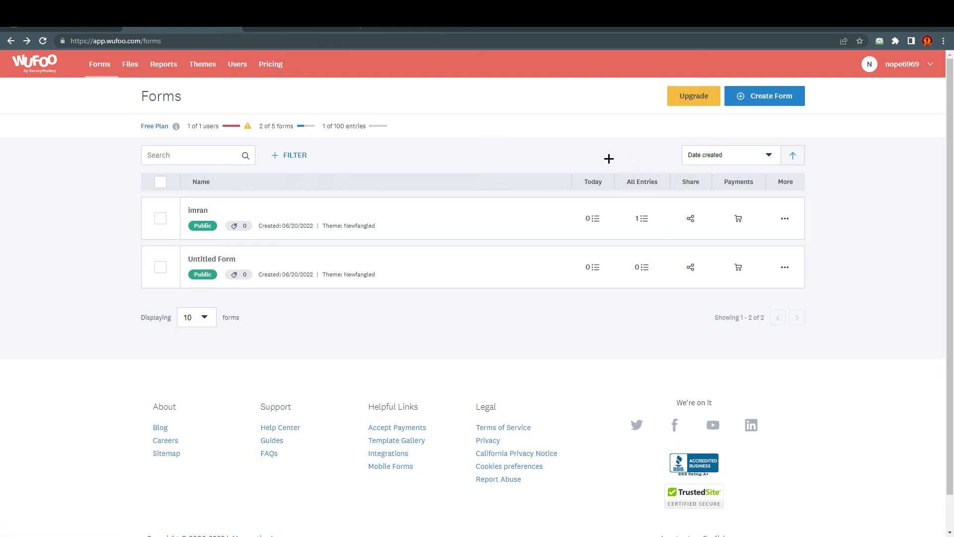
Step: Open Upgrade and scroll down to the Compare our plans table
{"action": "left_click", "coordinate": [693, 96]}
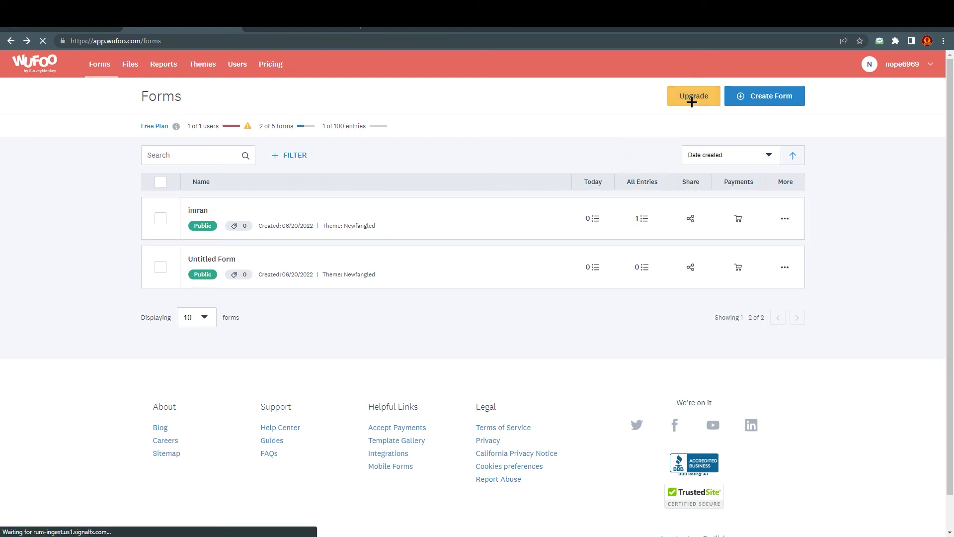
{"action": "left_click", "coordinate": [692, 95]}
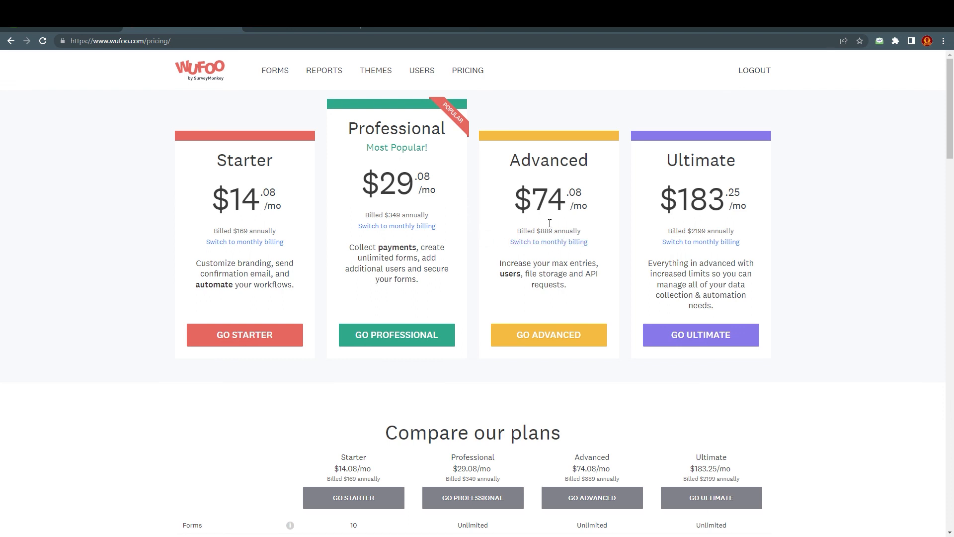
{"action": "scroll", "scroll_direction": "down", "scroll_amount": 3}
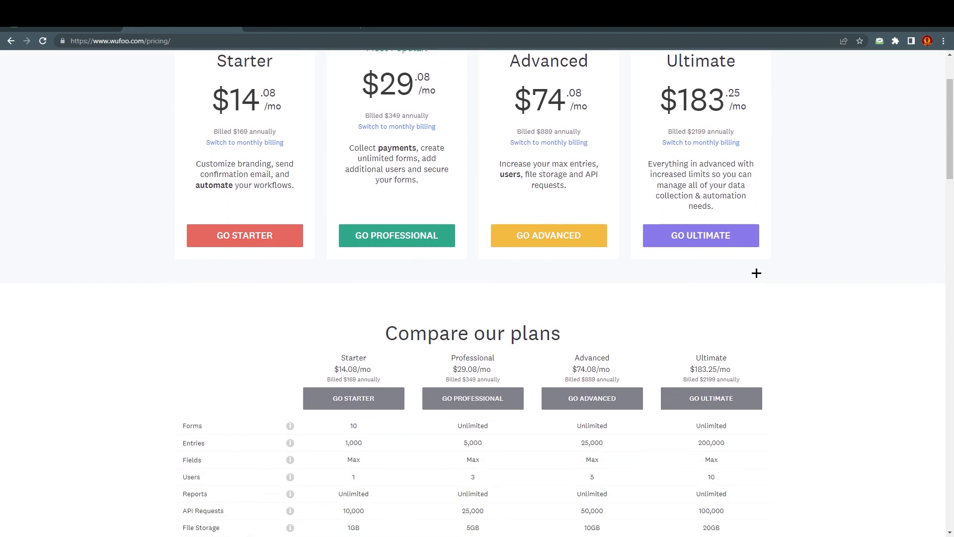
{"action": "scroll", "scroll_direction": "down", "scroll_amount": 3}
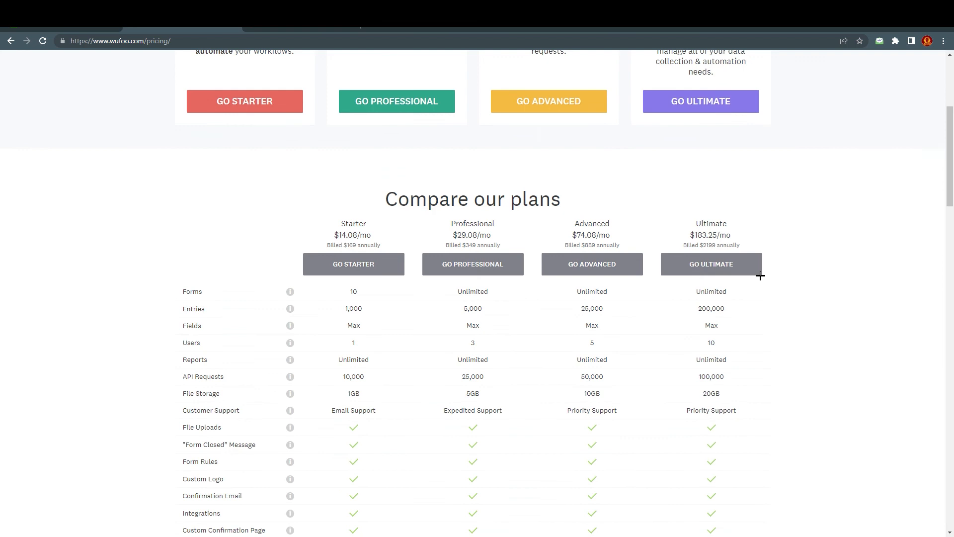
{"action": "scroll", "scroll_direction": "down", "scroll_amount": 3}
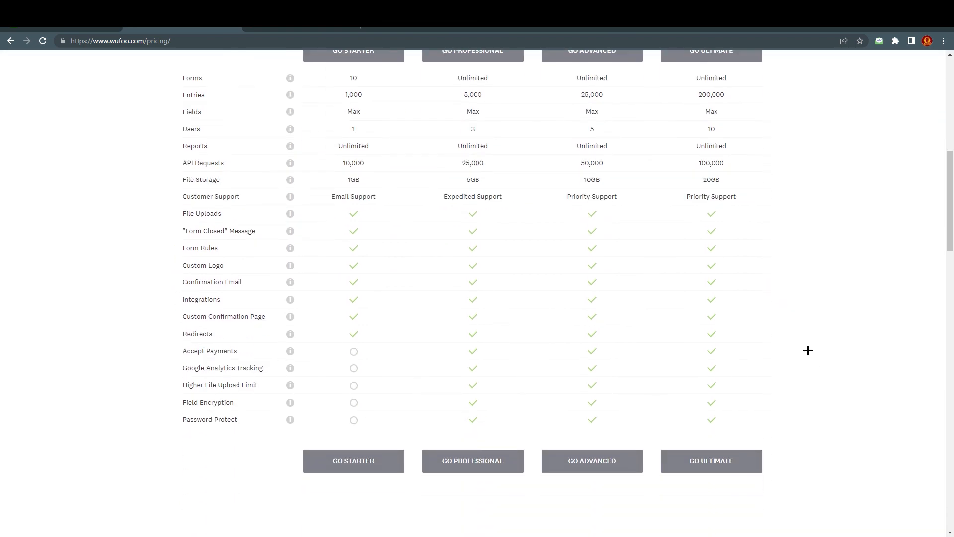
{"action": "mouse_move", "coordinate": [812, 347]}
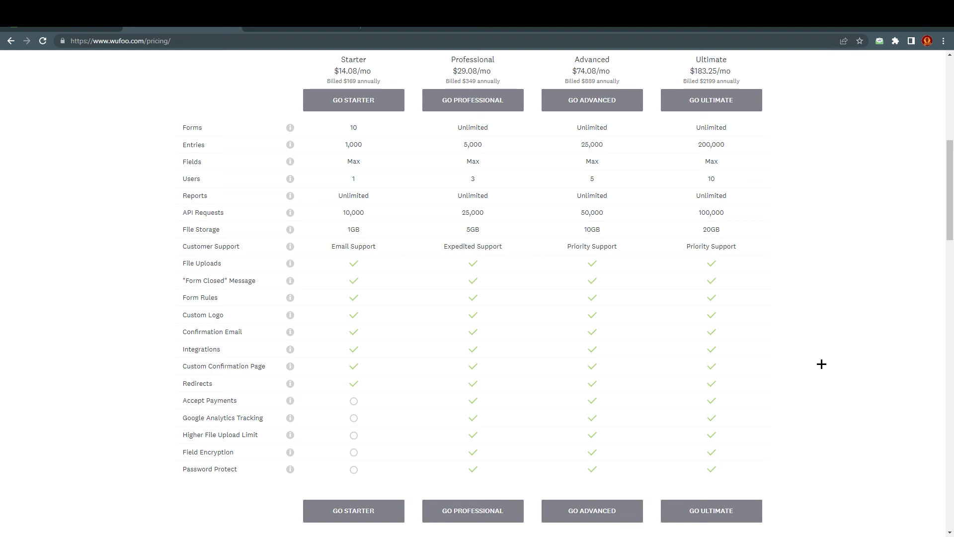
{"action": "mouse_move", "coordinate": [848, 233]}
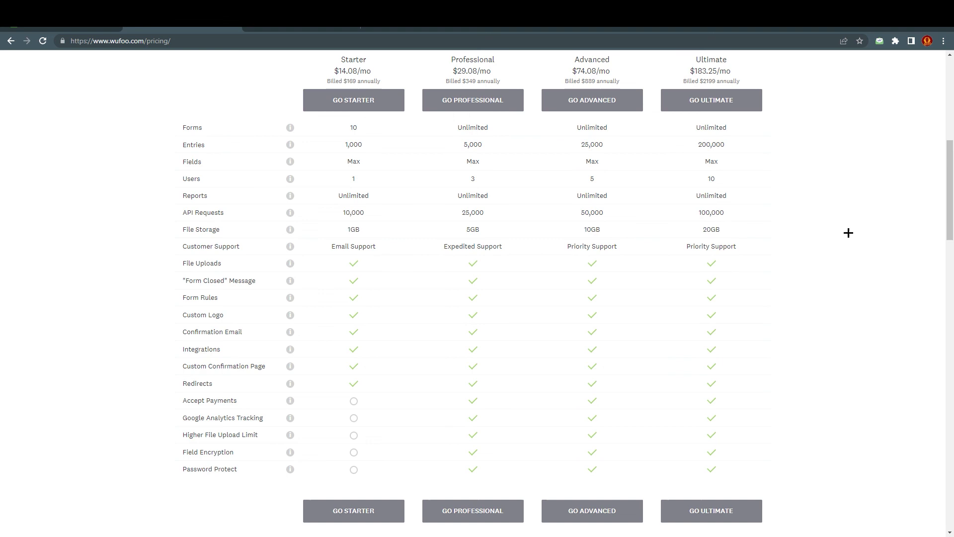